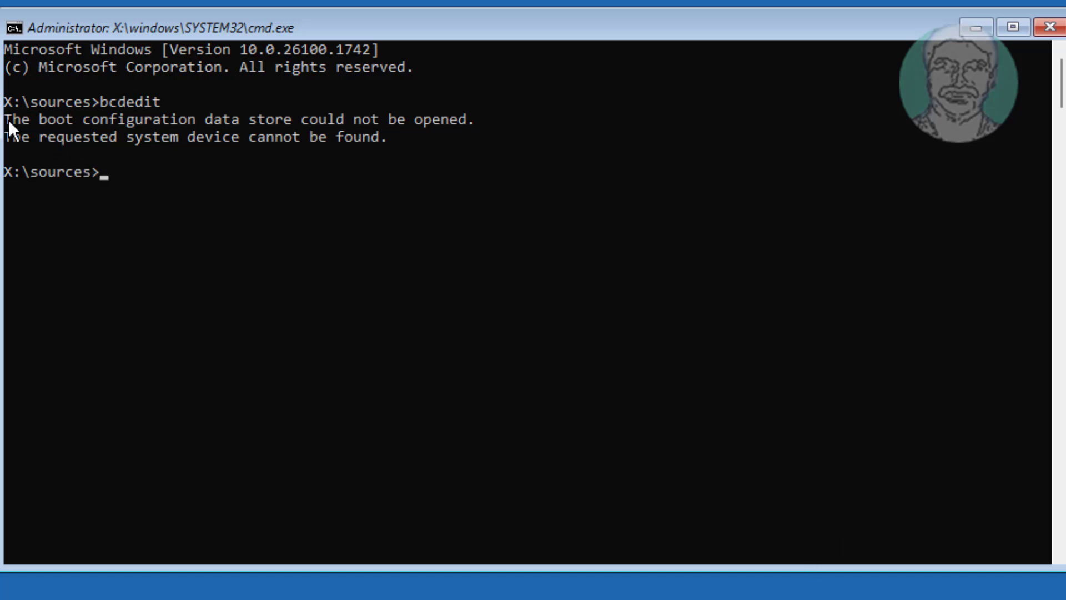
- Highlight the boot configuration error, start DiskPart, list disks and select disk 0
{"action": "left_click_drag", "start_coordinate": [5, 119], "coordinate": [473, 119]}
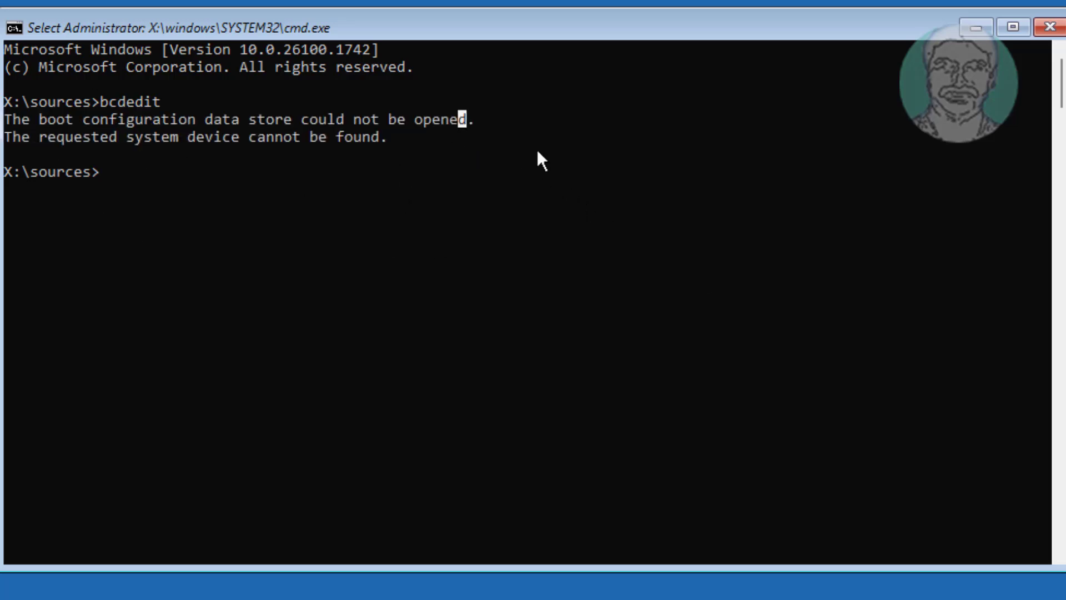
{"action": "mouse_move", "coordinate": [618, 170]}
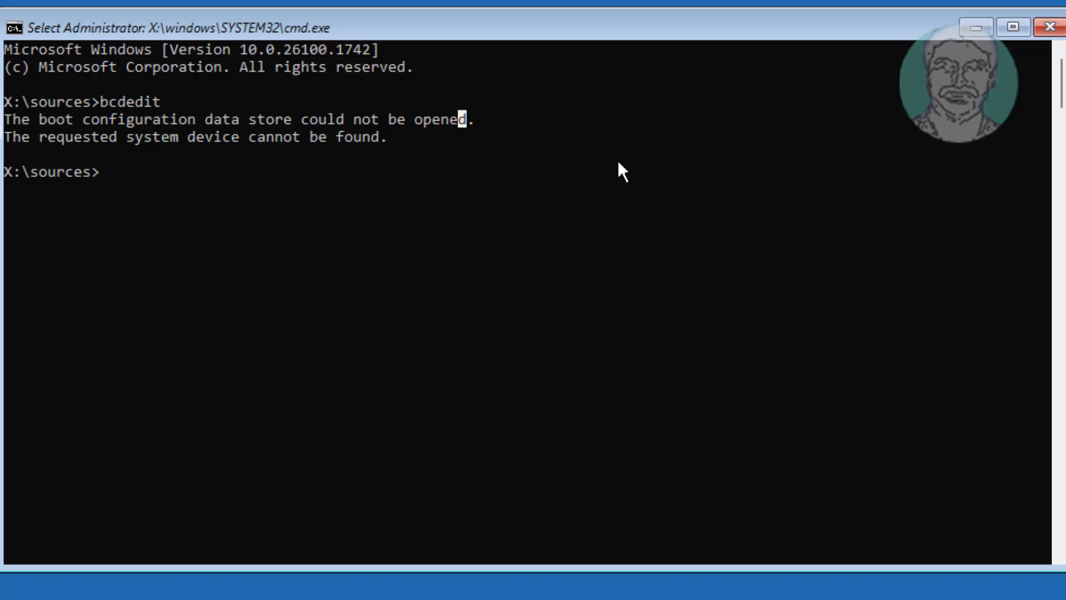
{"action": "type", "text": "diskpart"}
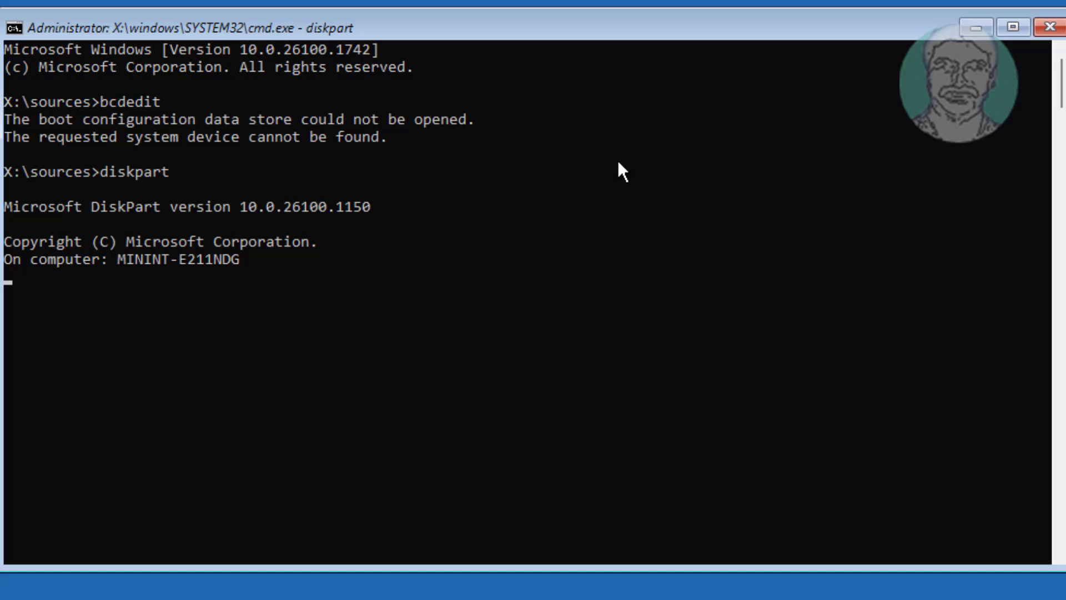
{"action": "type", "text": "list disk"}
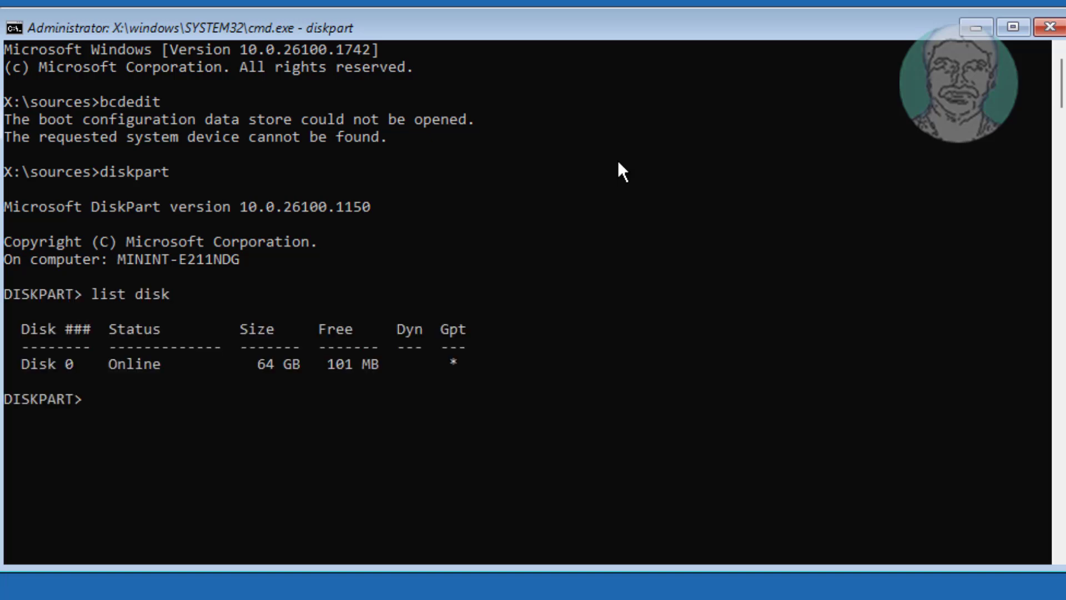
{"action": "type", "text": "sel disk 0"}
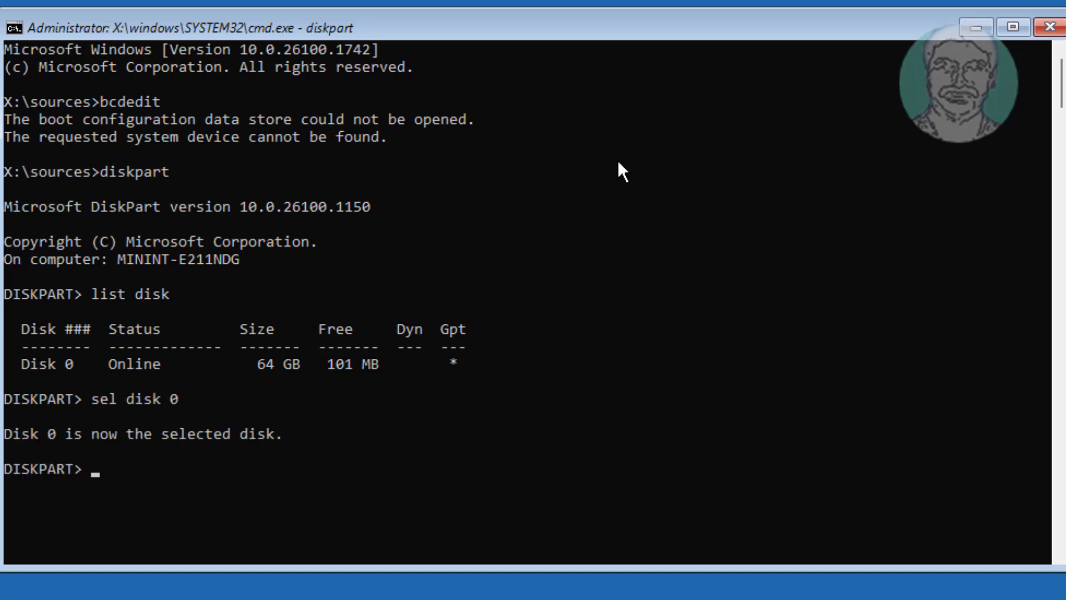
- List disk 0's volumes and partitions, showing no EFI partition
{"action": "type", "text": "list"}
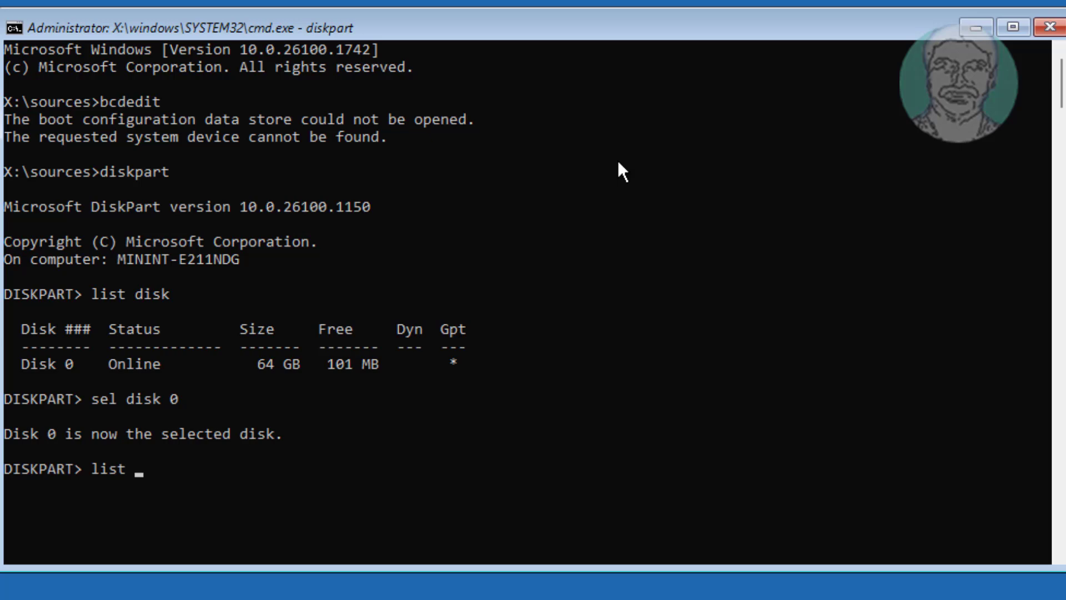
{"action": "type", "text": "vol"}
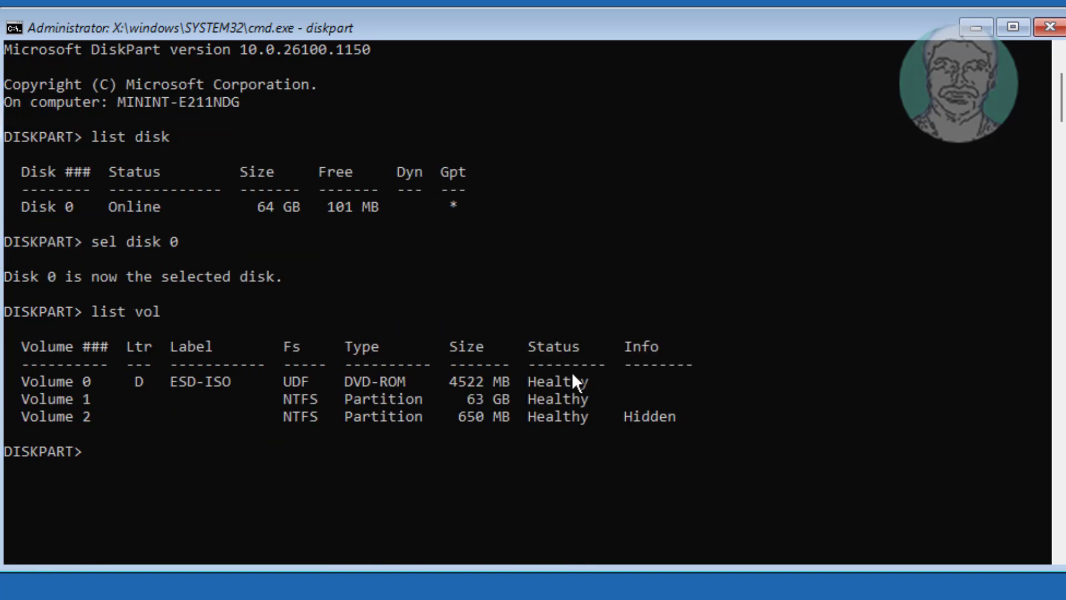
{"action": "mouse_move", "coordinate": [452, 386]}
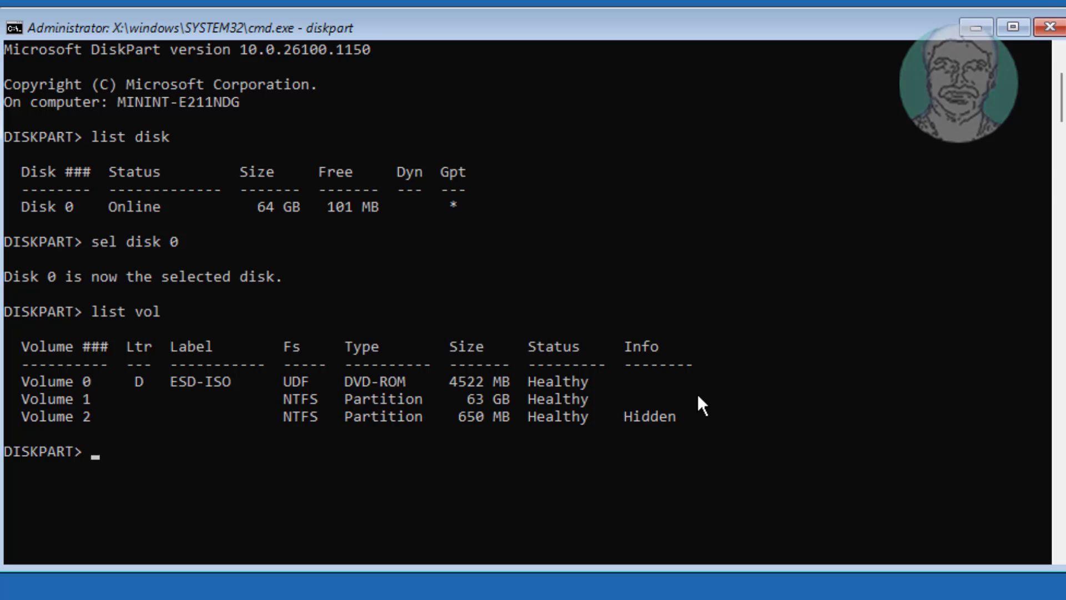
{"action": "type", "text": "list part"}
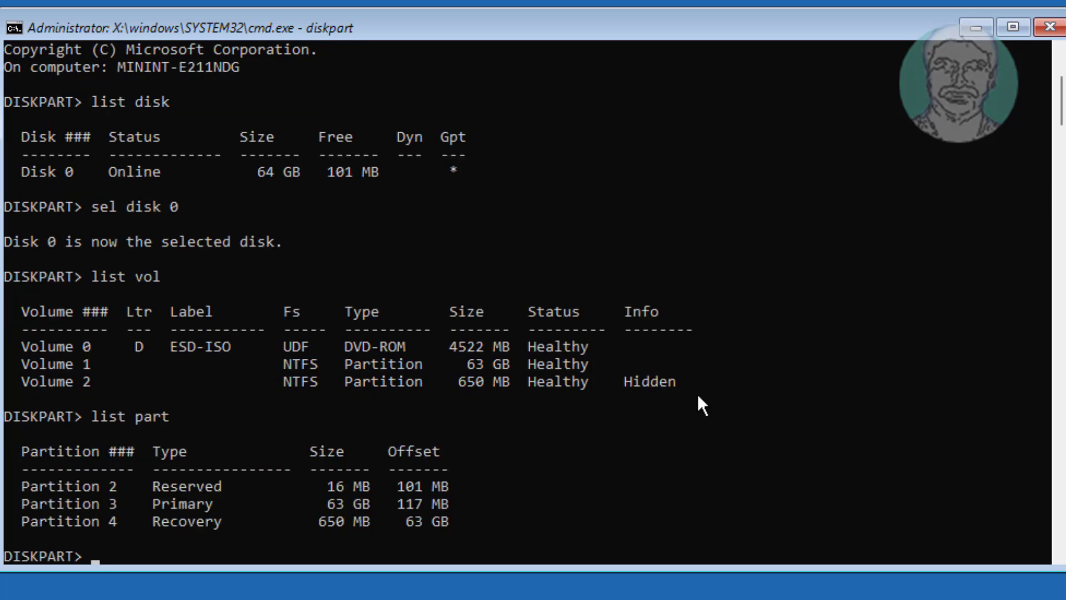
{"action": "mouse_move", "coordinate": [348, 357]}
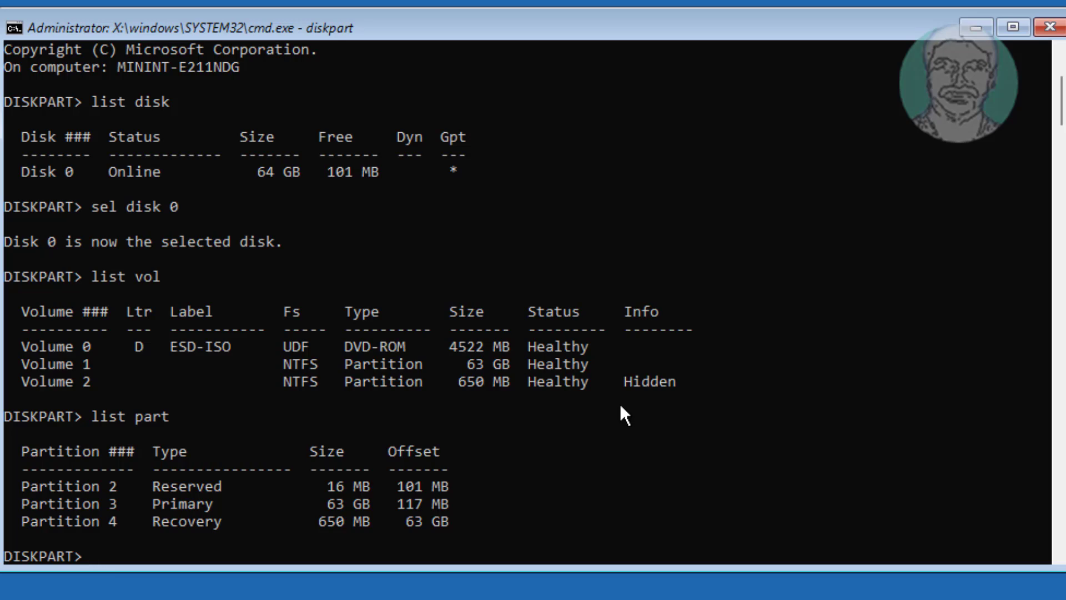
{"action": "mouse_move", "coordinate": [421, 397]}
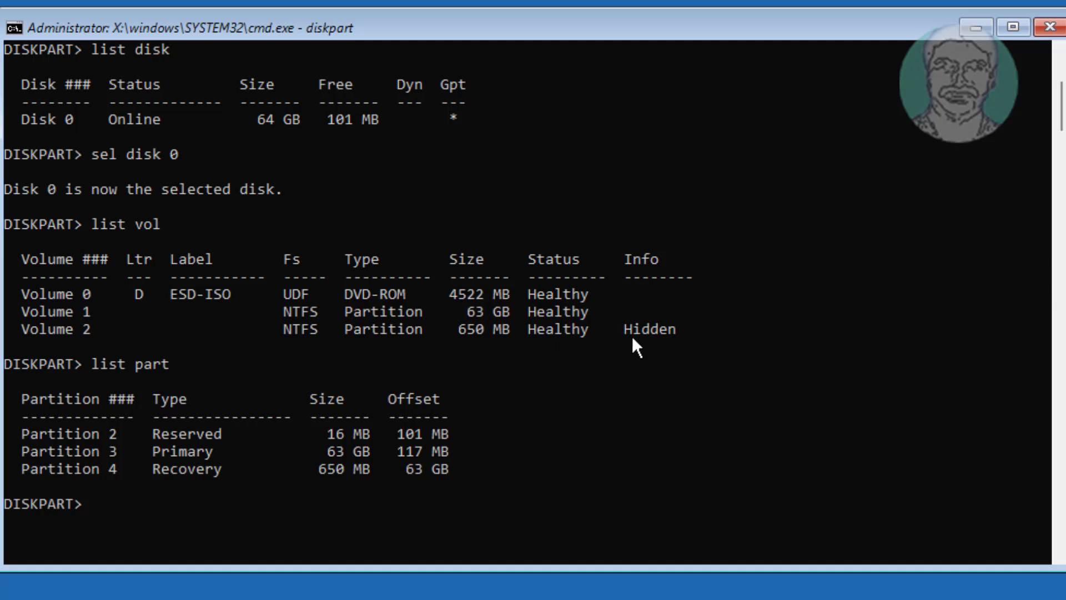
- Create a 100 MB EFI partition on disk 0 and list partitions and volumes
{"action": "type", "text": "create"}
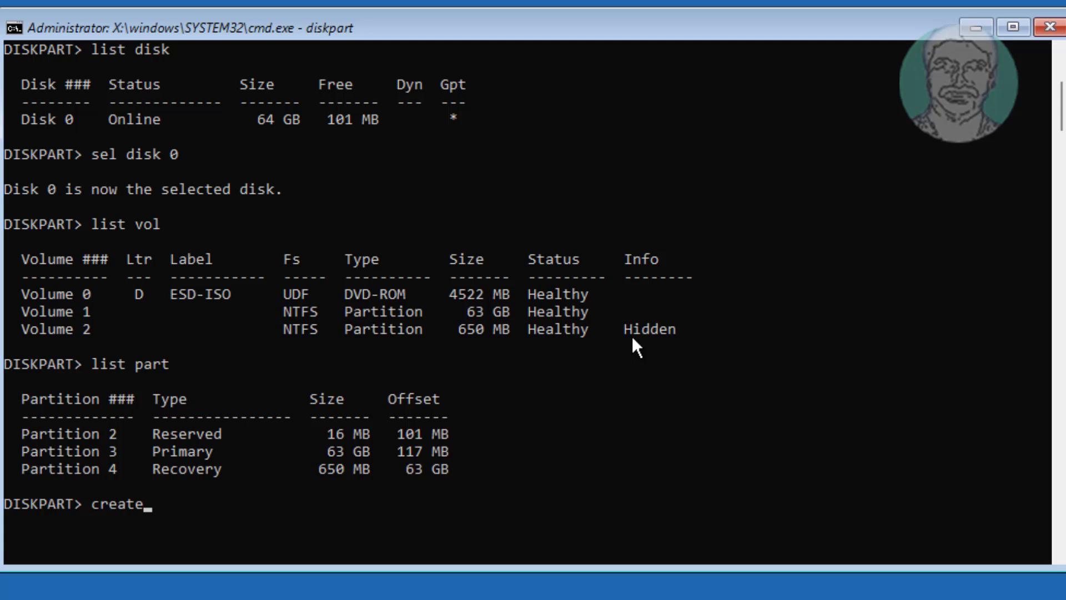
{"action": "type", "text": "part efi"}
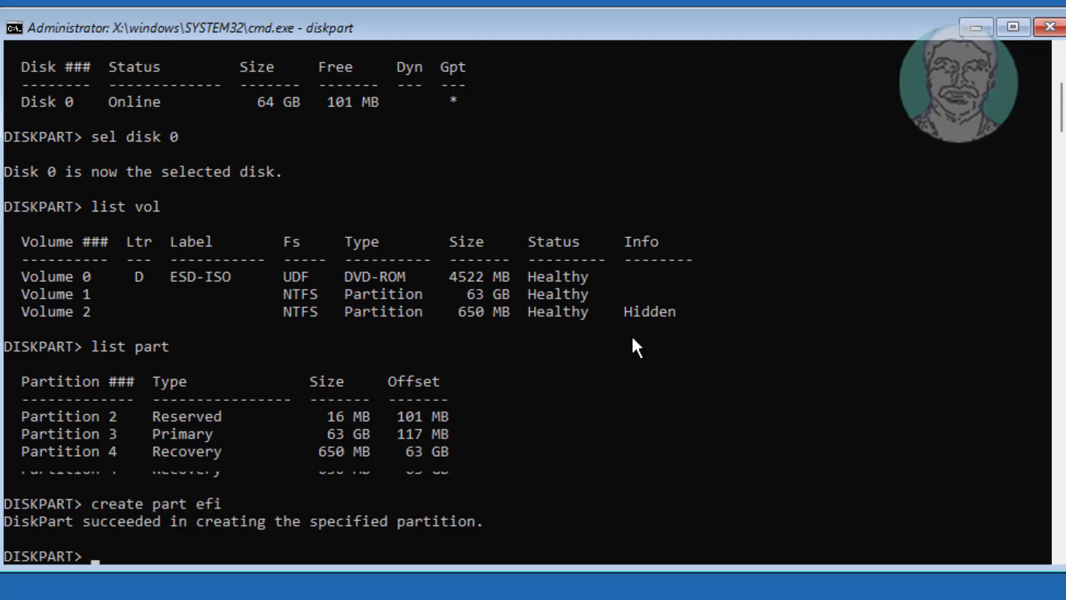
{"action": "type", "text": "list part"}
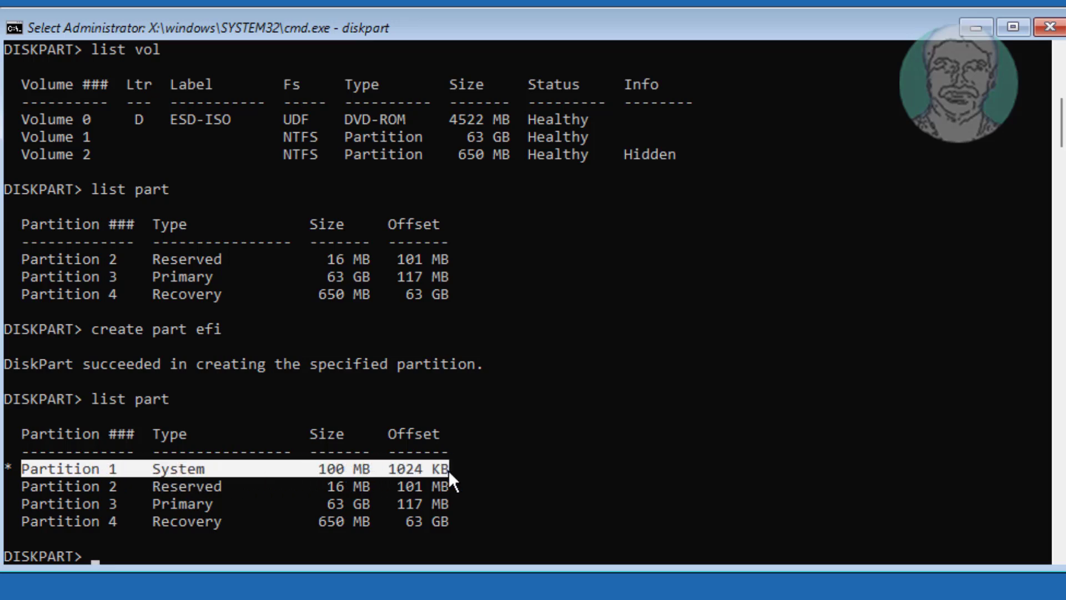
{"action": "mouse_move", "coordinate": [549, 494]}
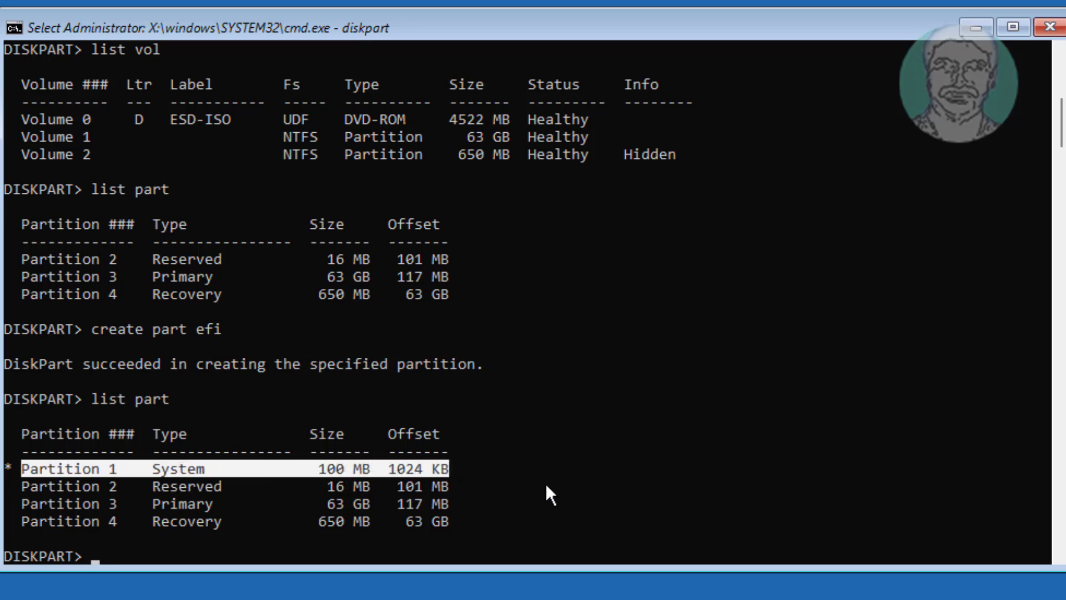
{"action": "type", "text": "list vol"}
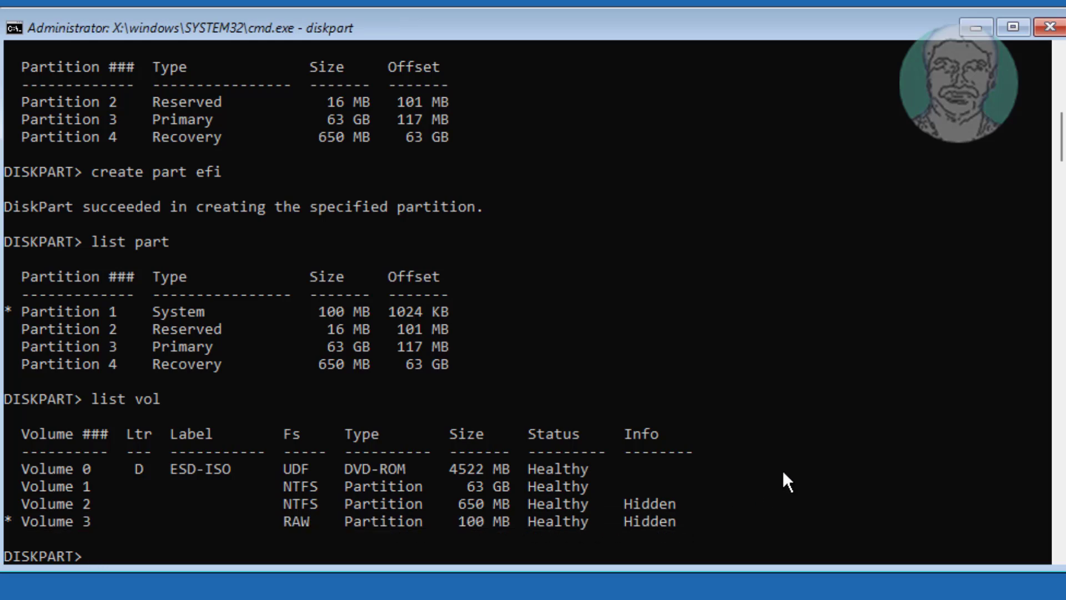
- Quick-format the EFI volume with fs=fat32 and confirm FAT32 in the volume list
{"action": "type", "text": "format q"}
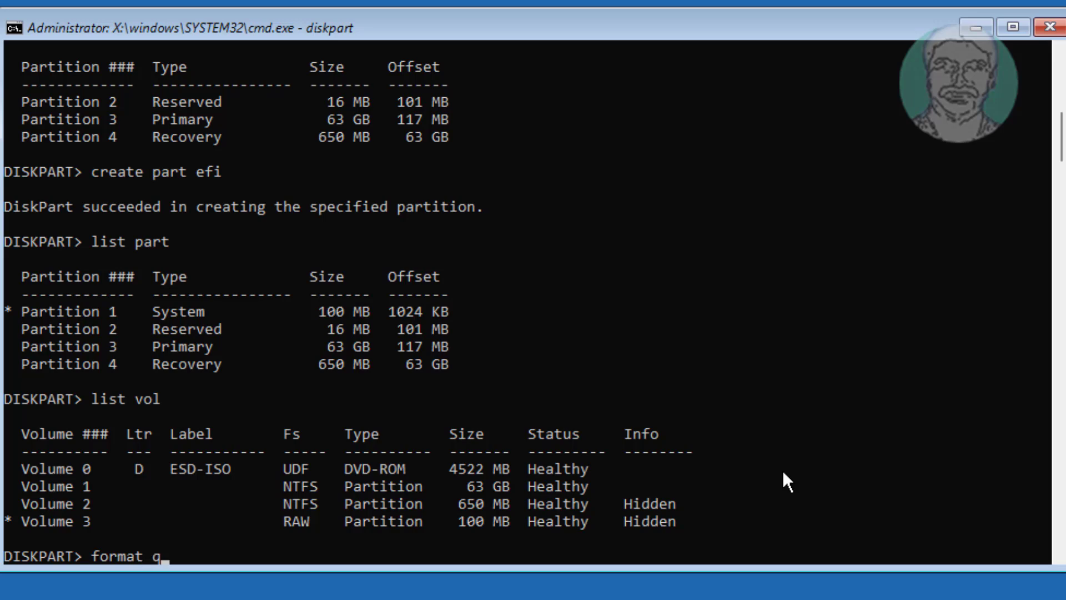
{"action": "type", "text": "uick fs"}
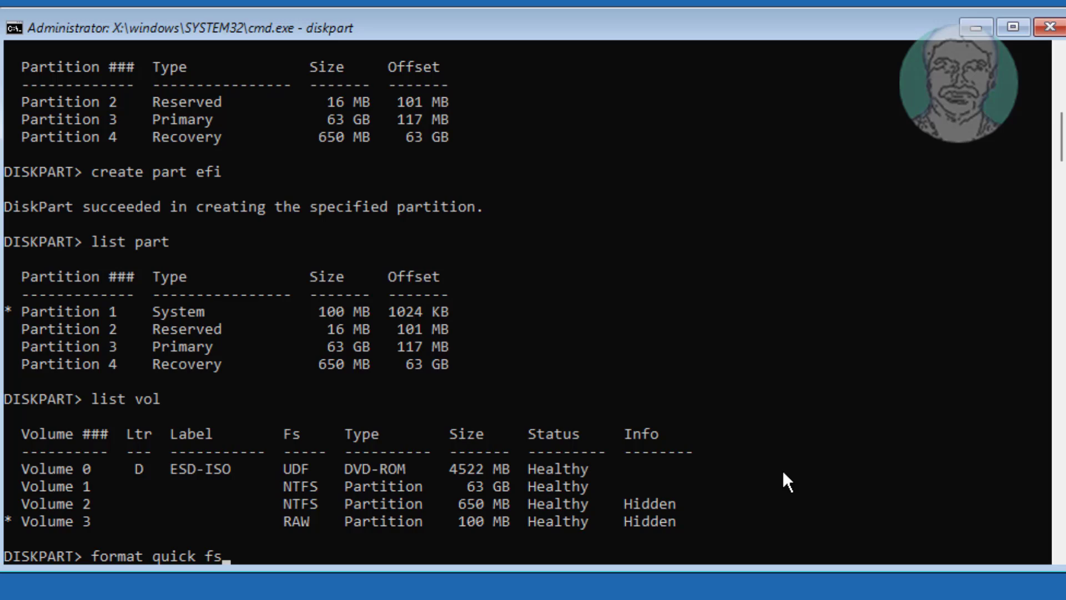
{"action": "type", "text": "=fat32"}
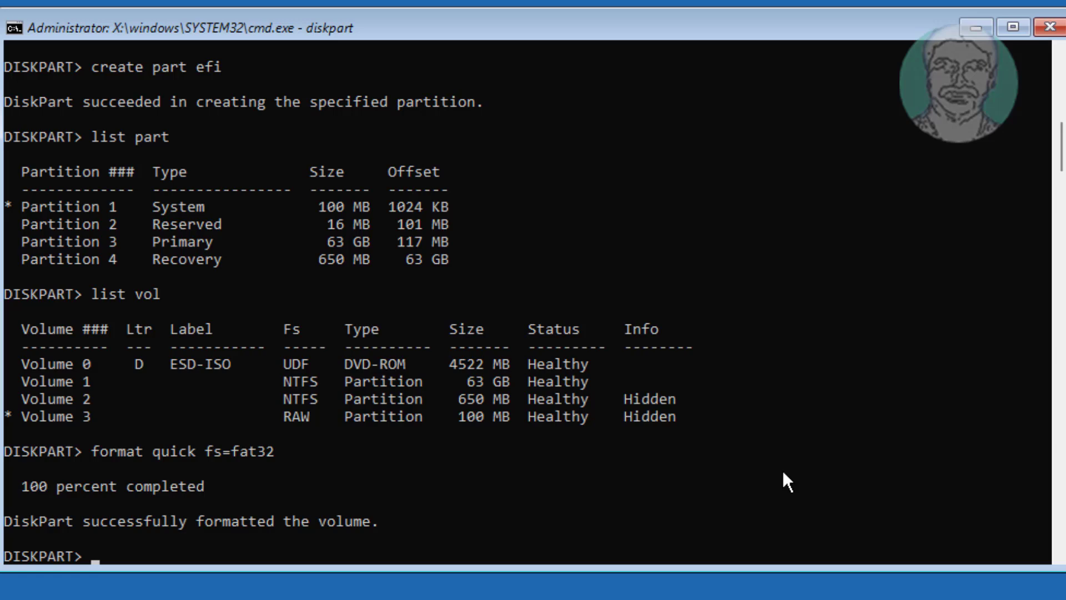
{"action": "type", "text": "list vol"}
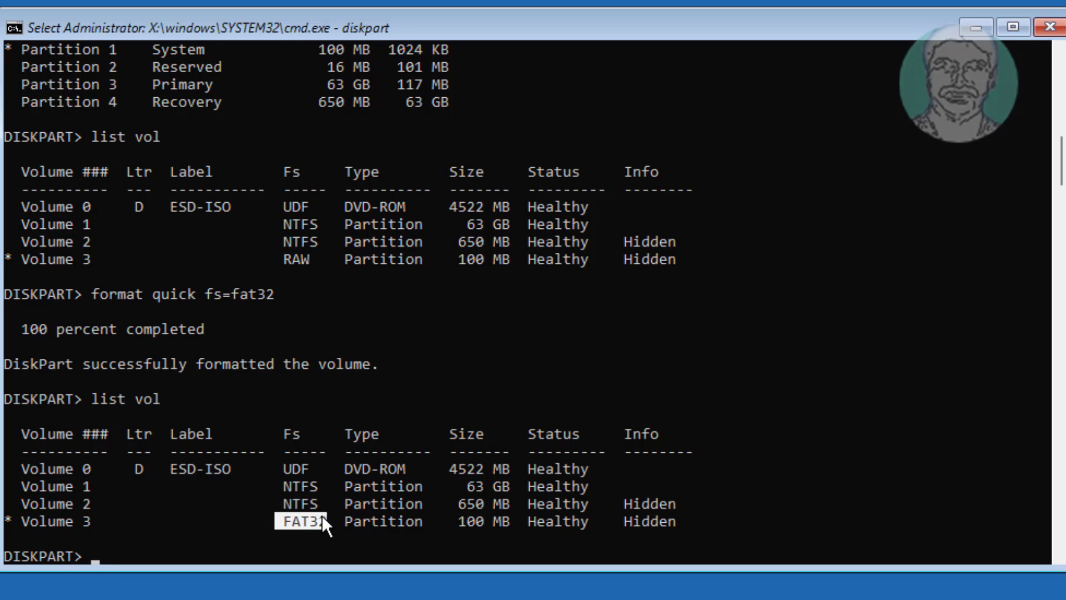
{"action": "mouse_move", "coordinate": [743, 520]}
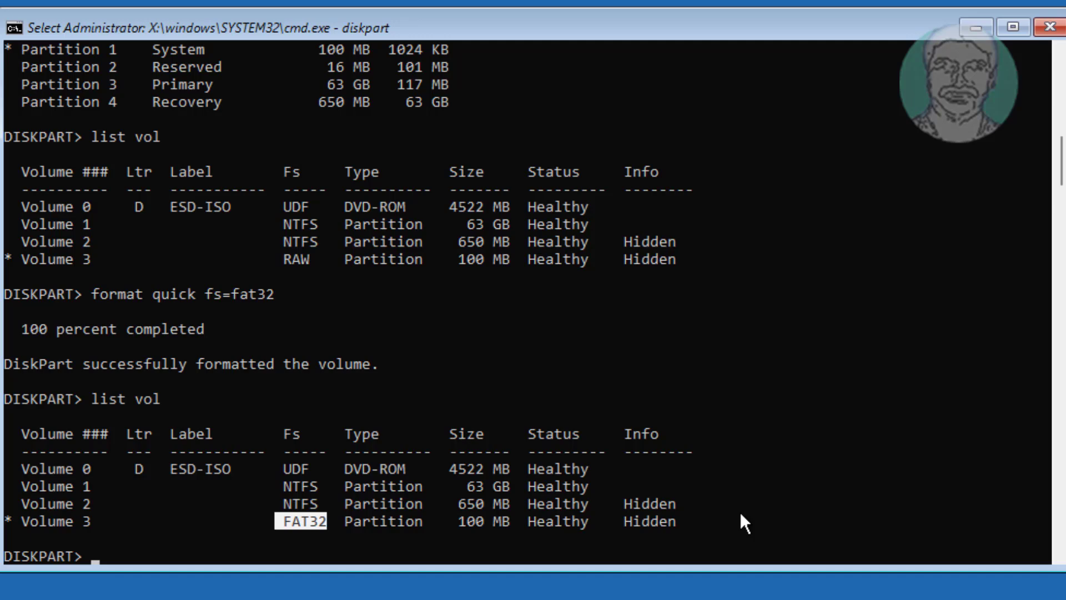
{"action": "mouse_move", "coordinate": [784, 515]}
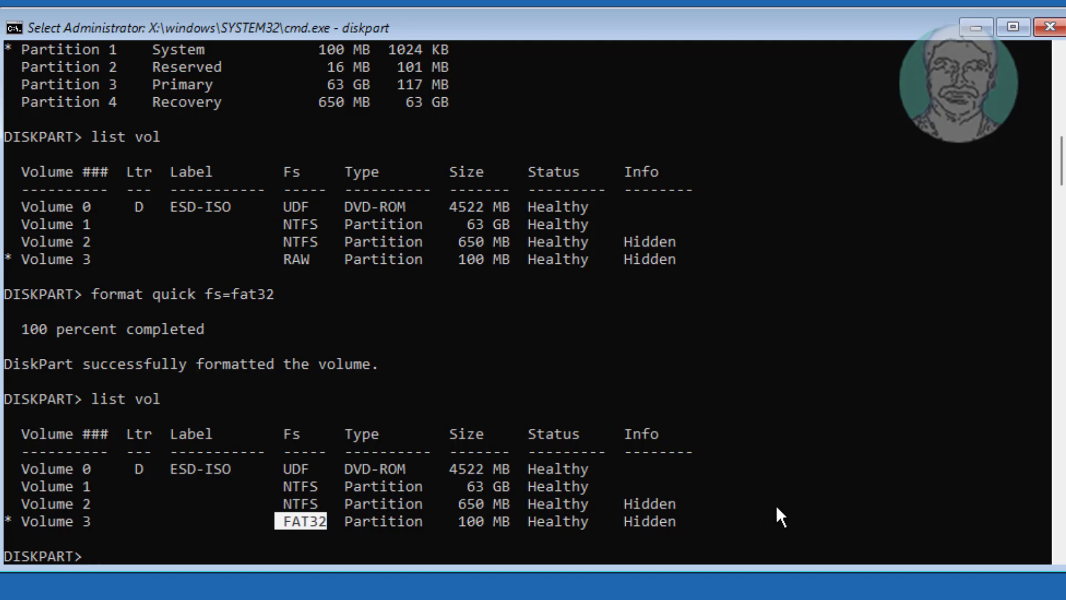
- Assign drive letter L to the FAT32 EFI volume and verify with list vol
{"action": "type", "text": "a"}
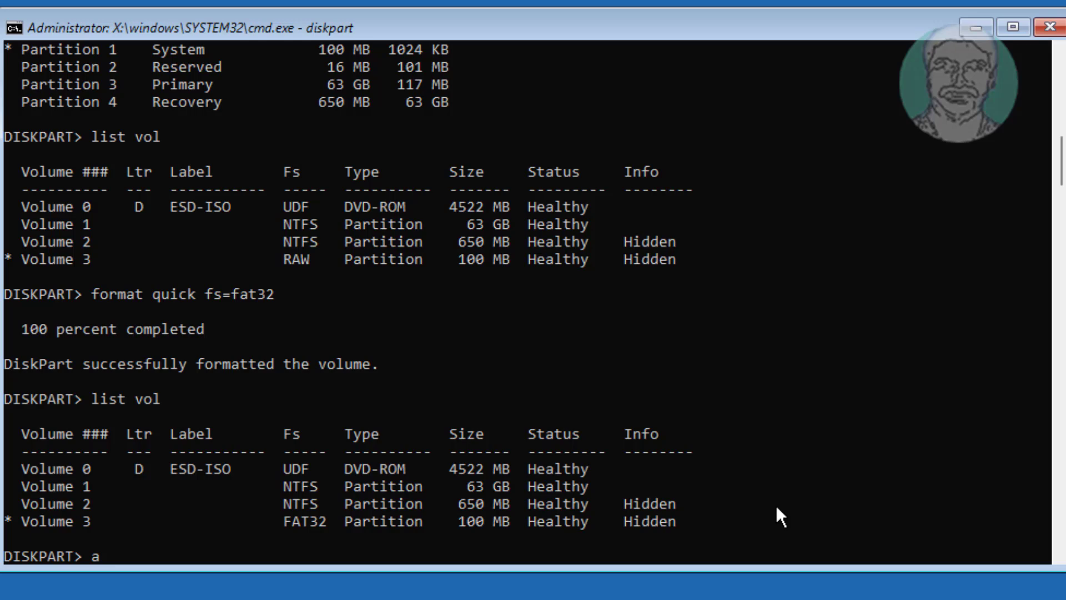
{"action": "type", "text": "ssign letter"}
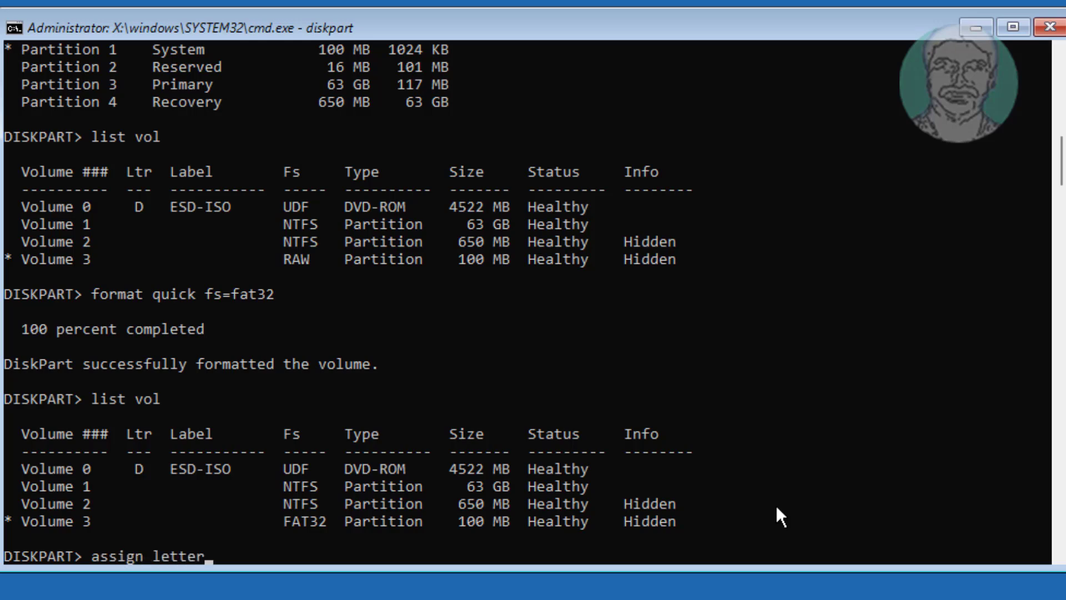
{"action": "type", "text": "="}
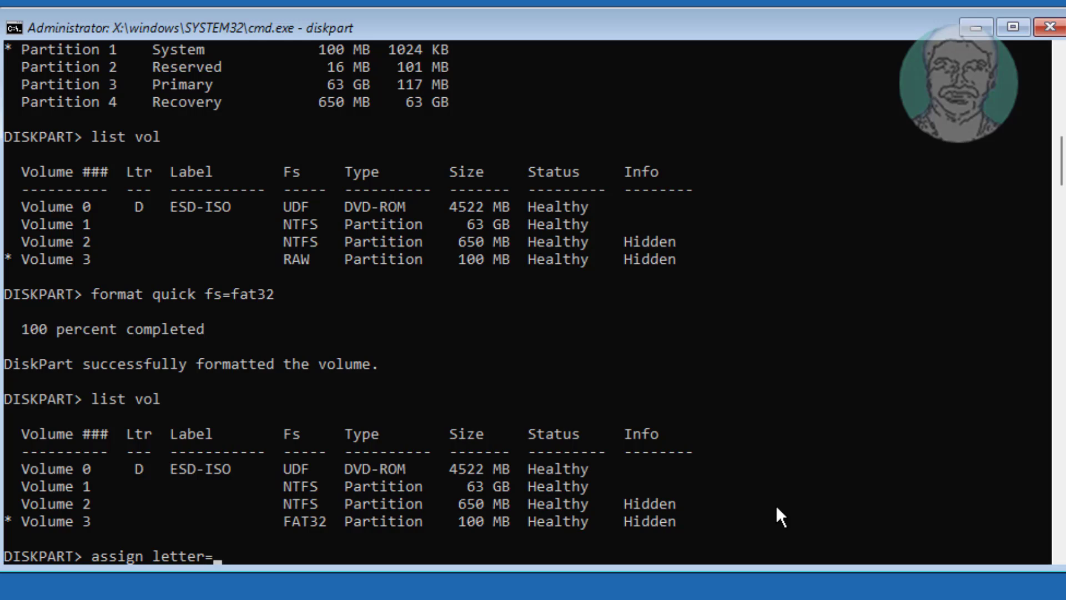
{"action": "type", "text": "l"}
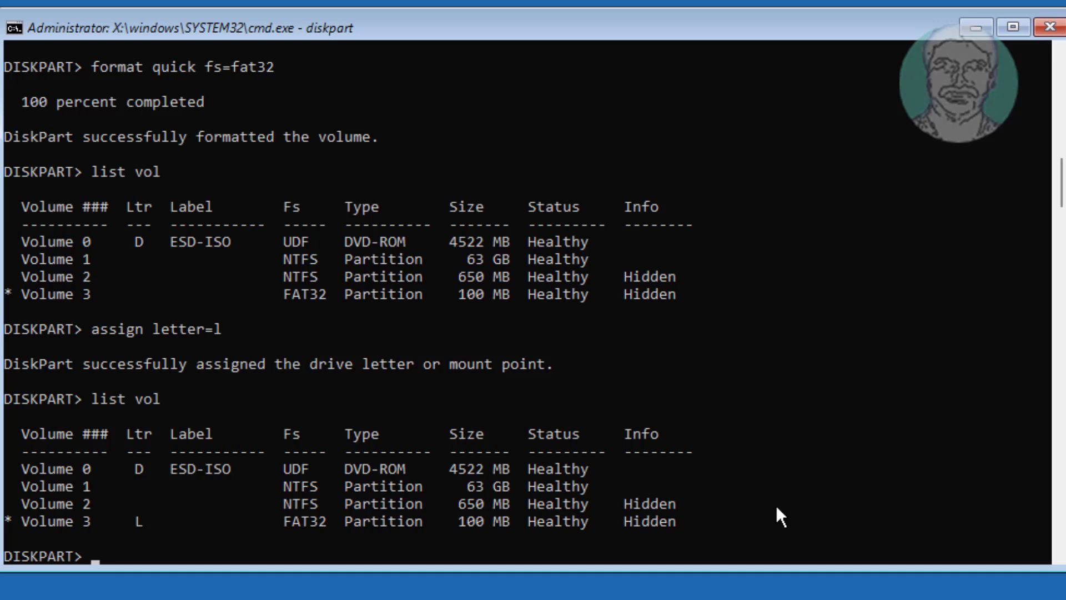
{"action": "mouse_move", "coordinate": [100, 527]}
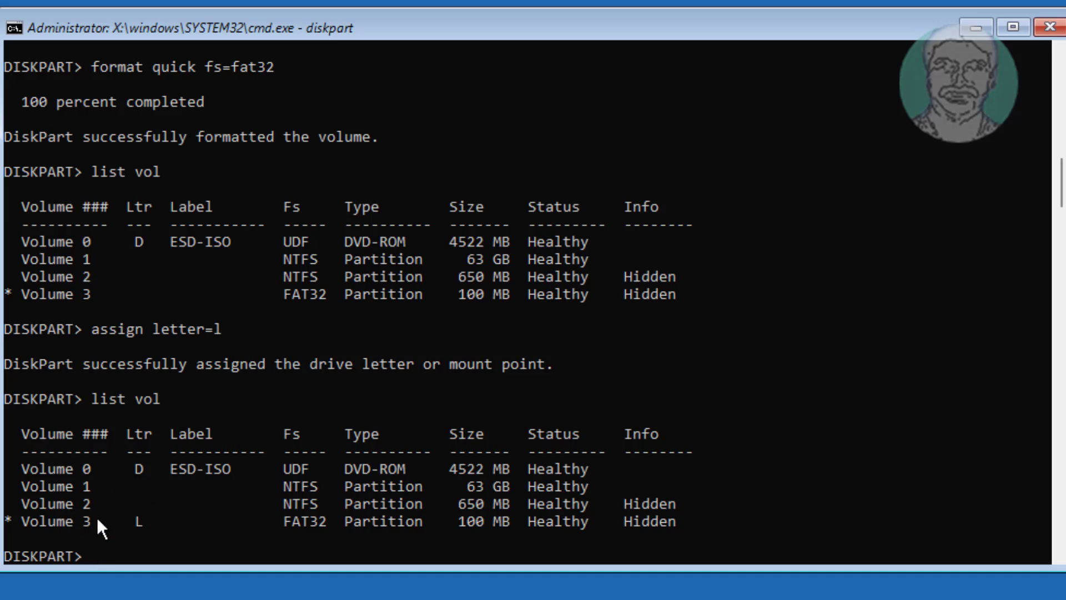
{"action": "mouse_move", "coordinate": [45, 502]}
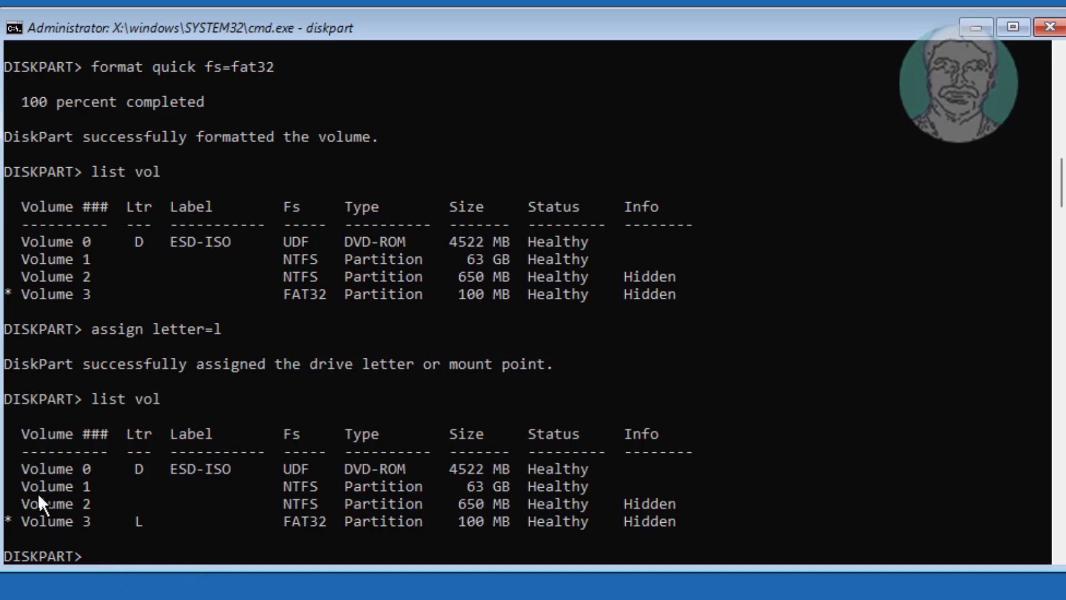
{"action": "mouse_move", "coordinate": [81, 497]}
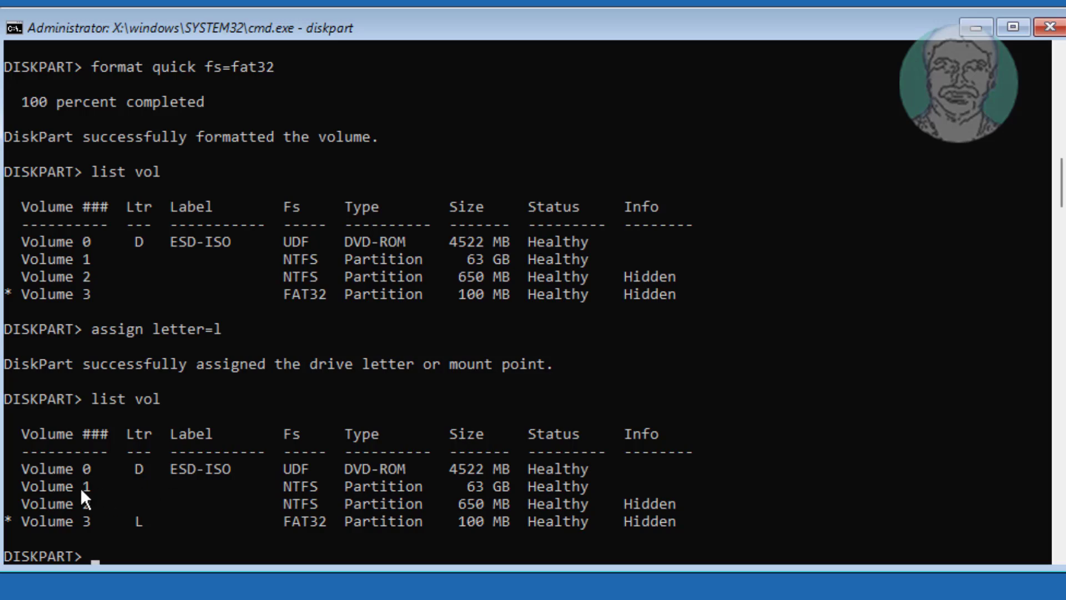
{"action": "mouse_move", "coordinate": [370, 496]}
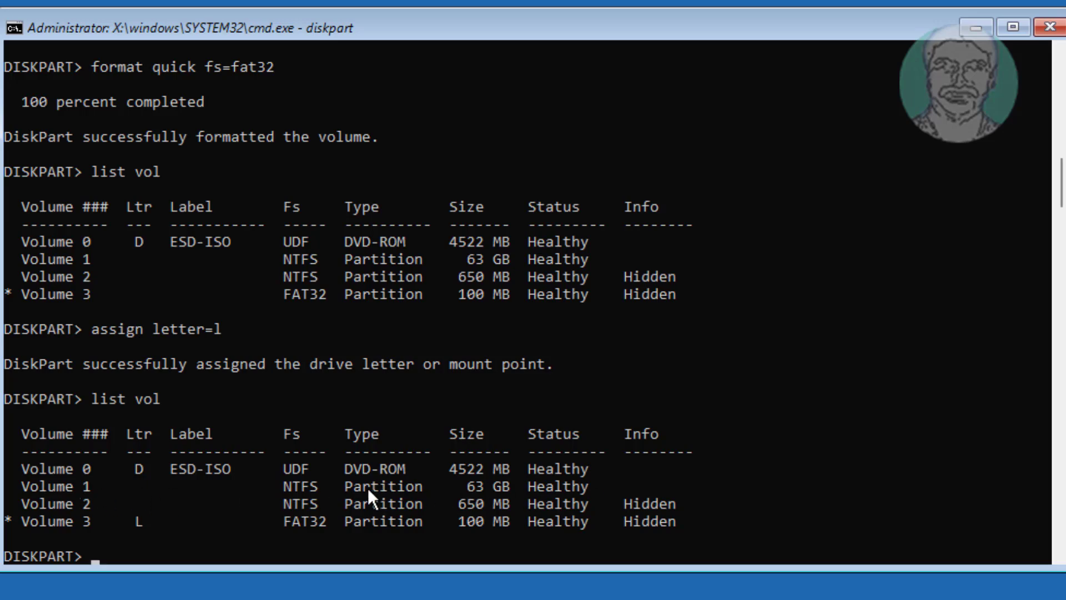
{"action": "mouse_move", "coordinate": [399, 499]}
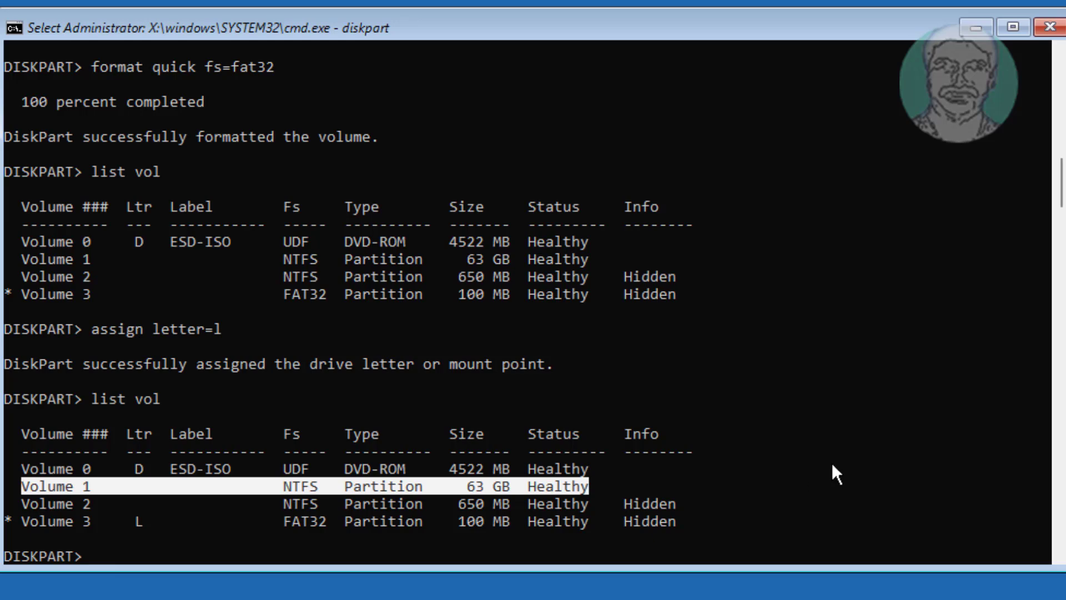
- Select Volume 1, the 63 GB NTFS partition, and assign it letter C
{"action": "type", "text": "sel vol 1"}
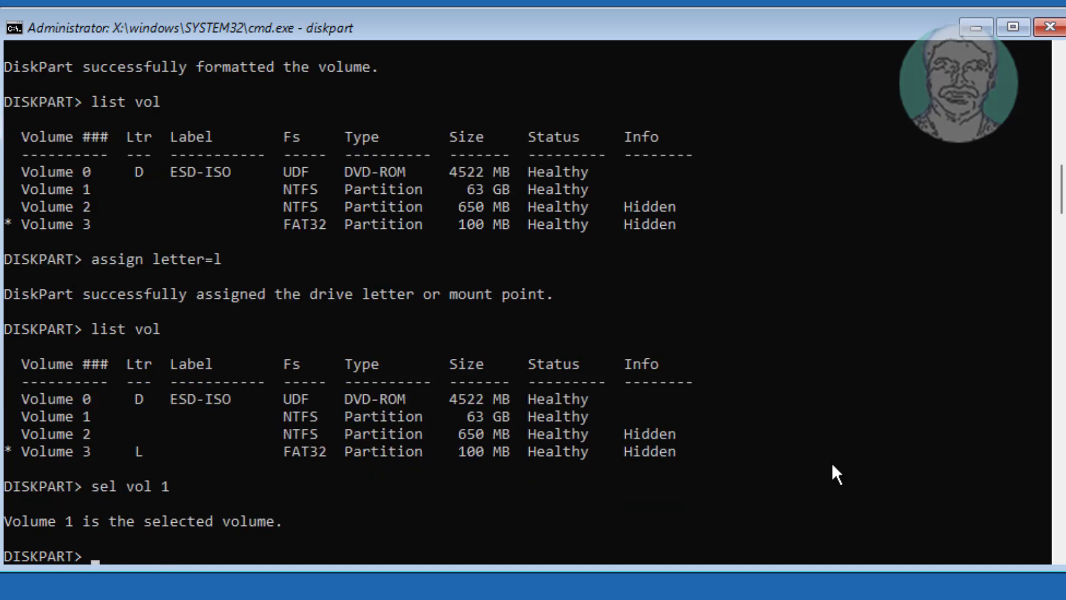
{"action": "type", "text": "assign letter"}
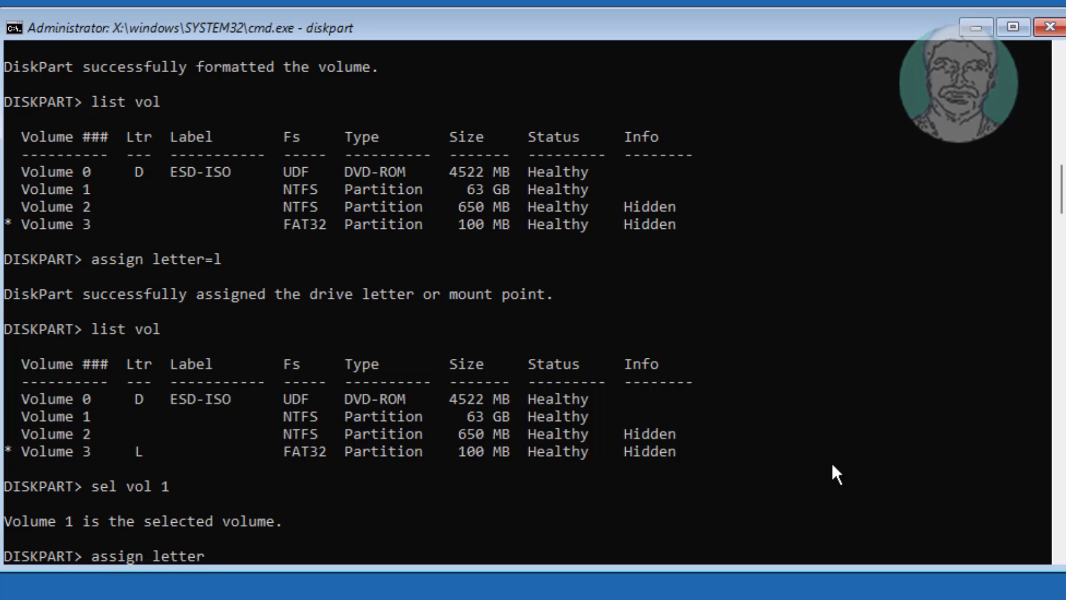
{"action": "type", "text": "=c"}
{"action": "type", "text": "list vol"}
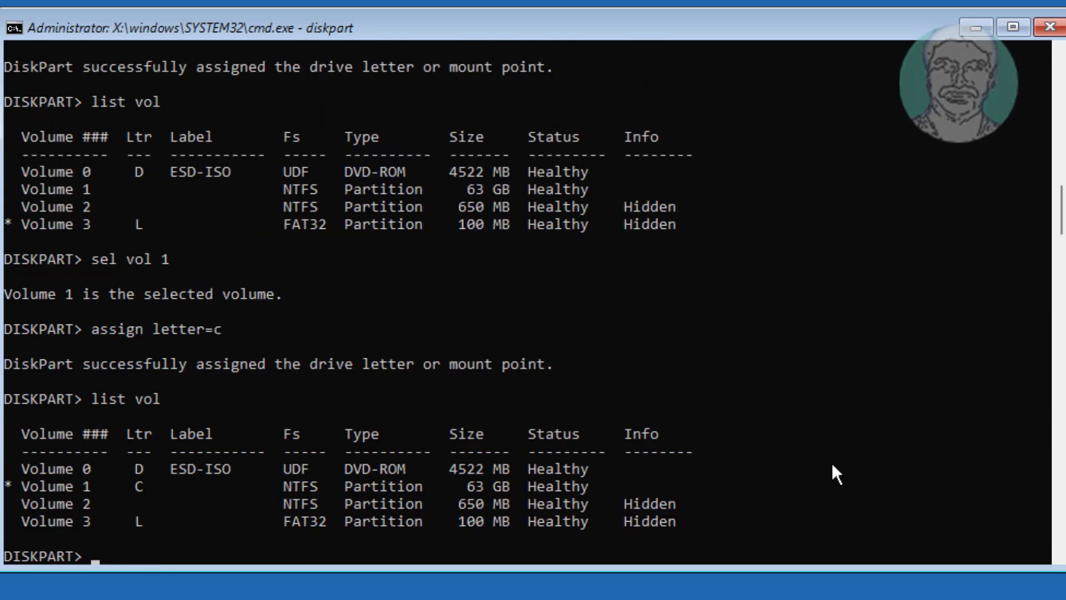
{"action": "mouse_move", "coordinate": [44, 550]}
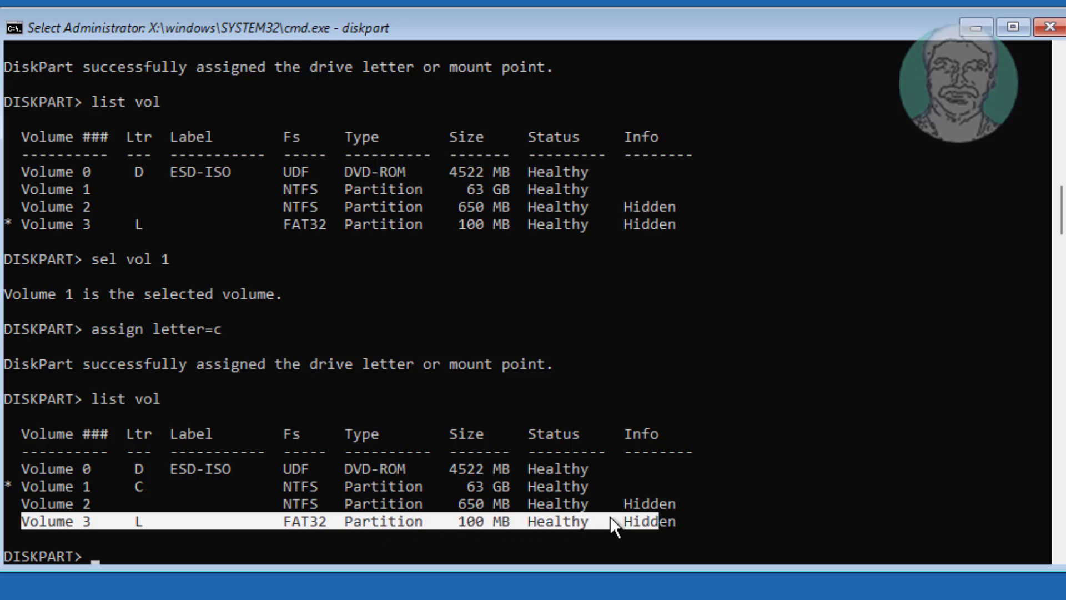
{"action": "type", "text": "ex"}
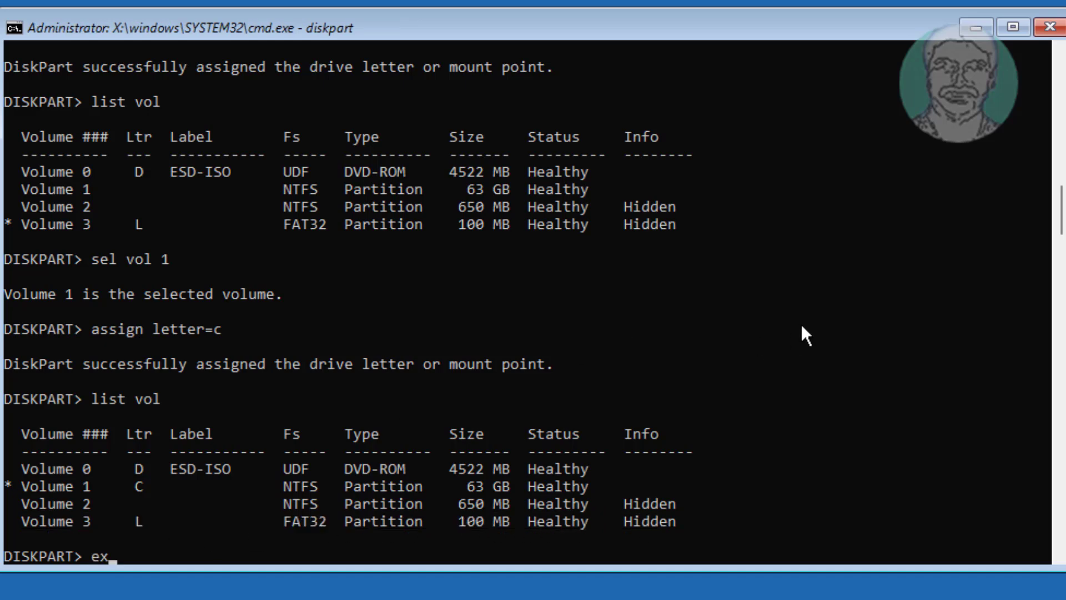
- Exit DiskPart, list C: to confirm the Windows folder, then return to X:
{"action": "type", "text": "it"}
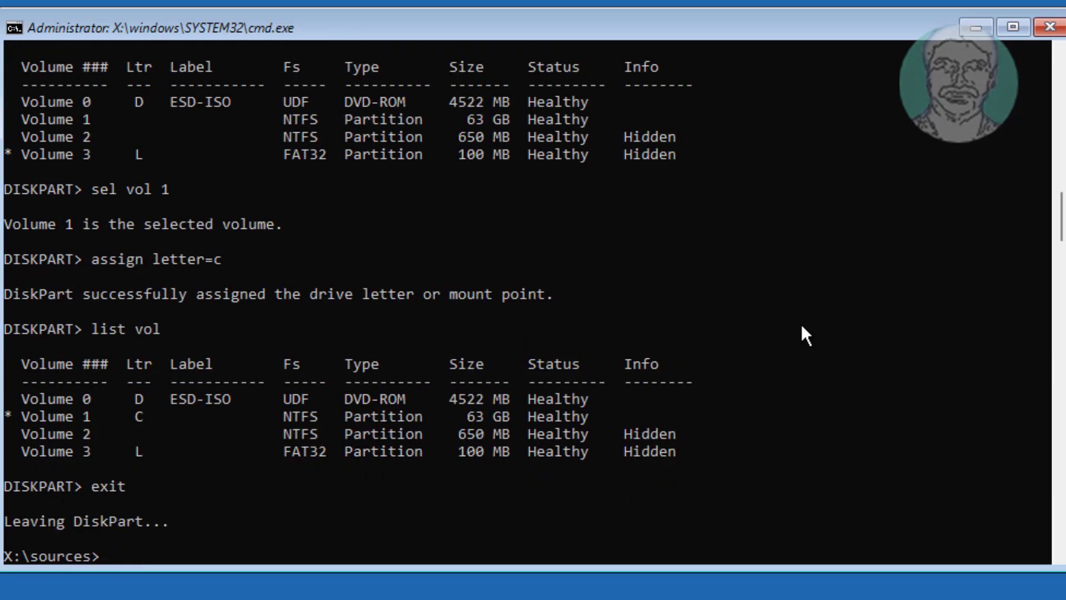
{"action": "type", "text": "c:"}
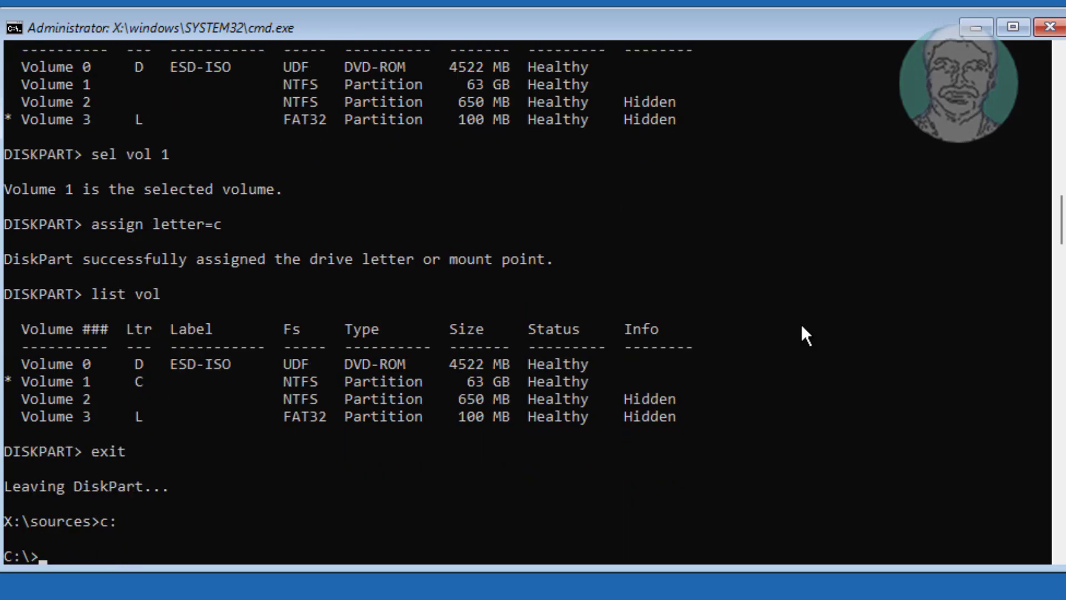
{"action": "type", "text": "dir"}
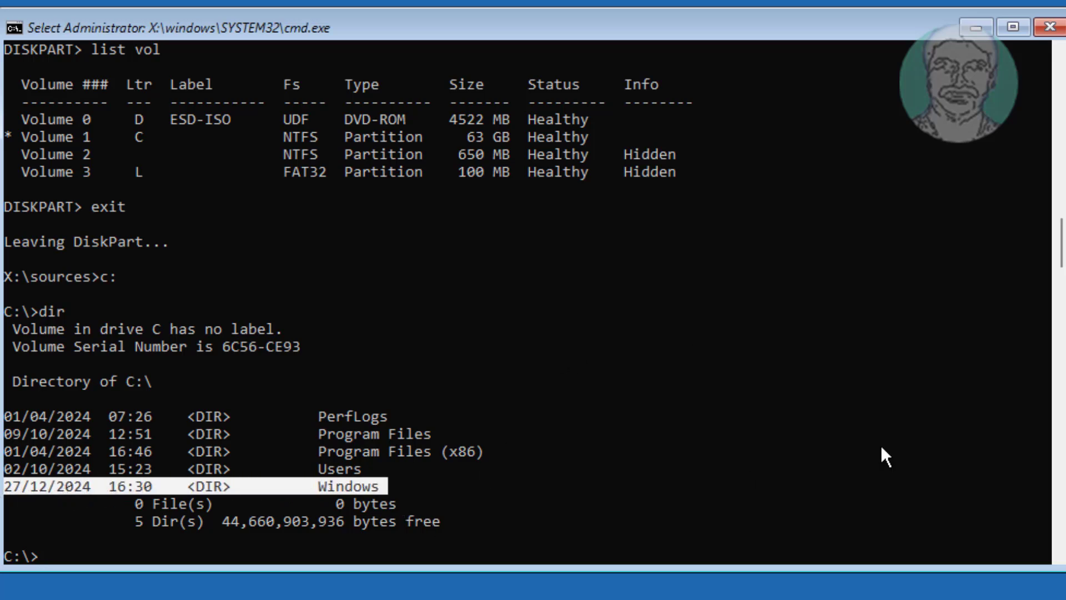
{"action": "type", "text": "x:"}
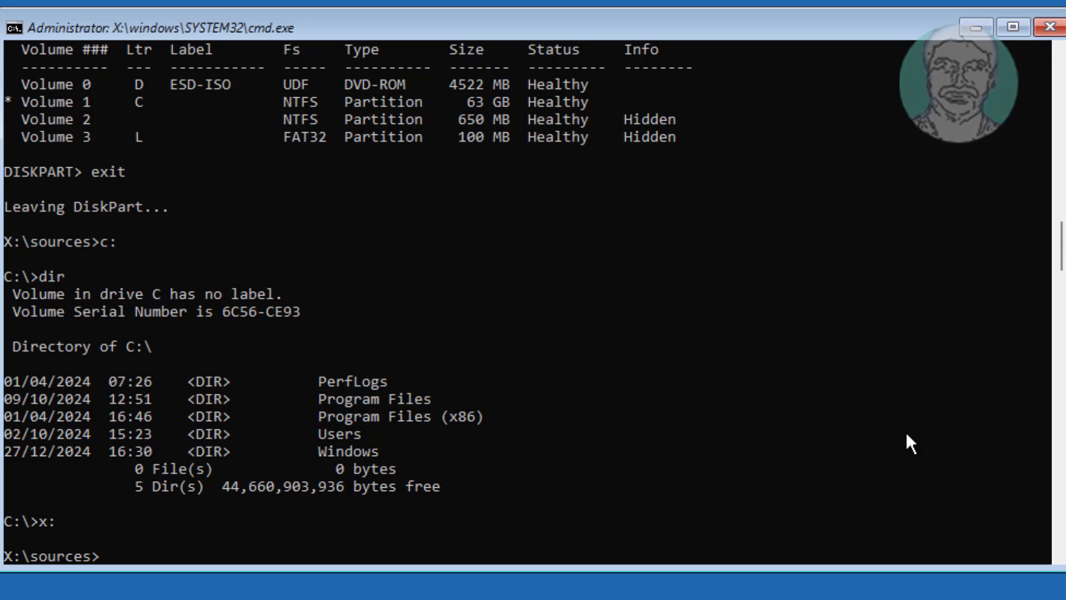
- Run bcdboot c:\windows /s l: /f uefi to create the boot files
{"action": "type", "text": "bcdboot c:"}
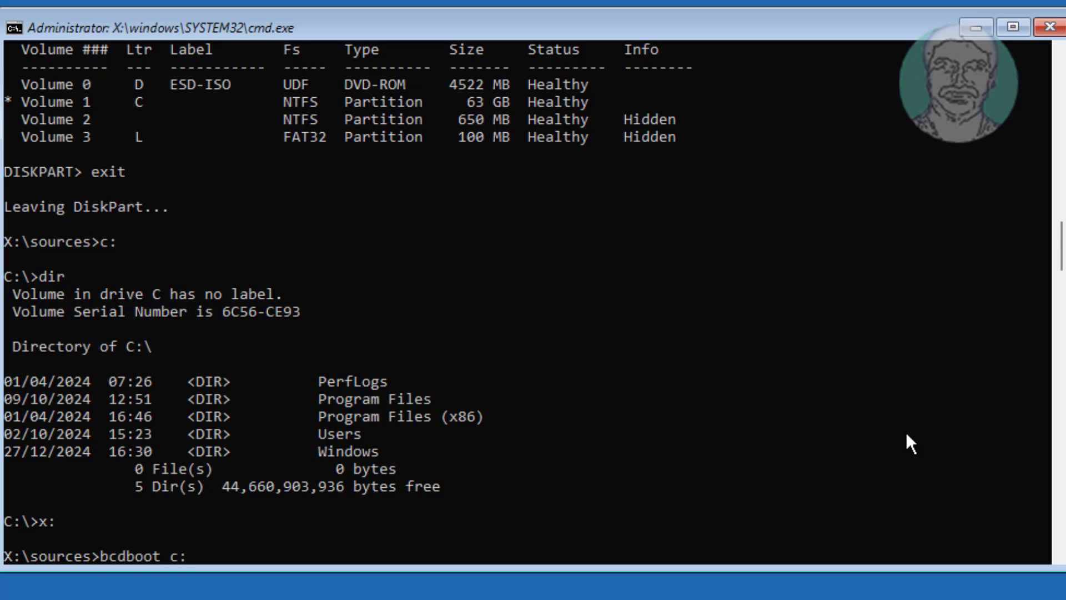
{"action": "type", "text": "\\windows"}
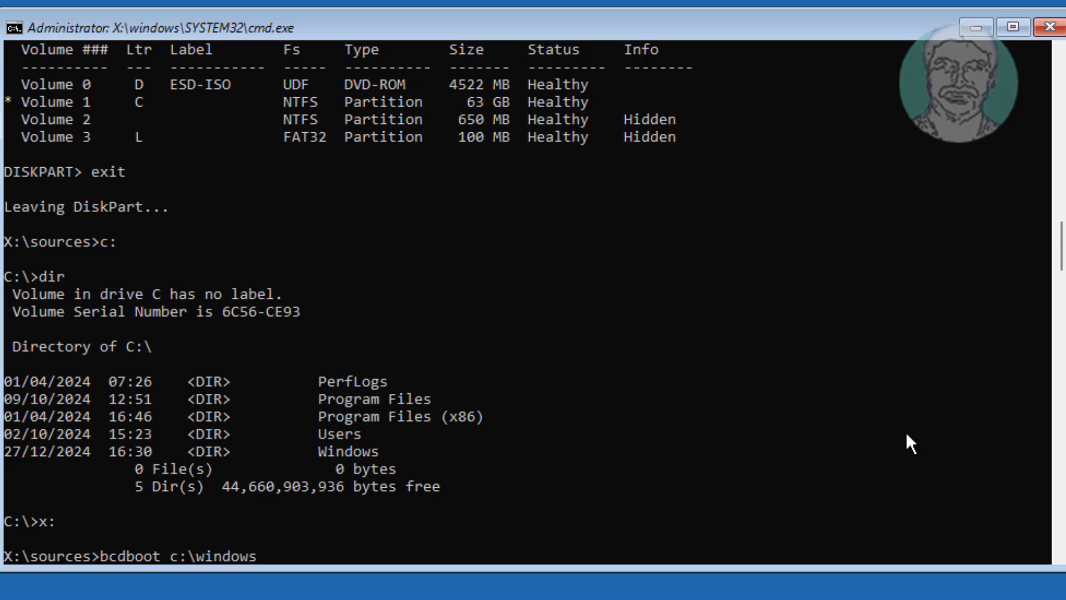
{"action": "type", "text": "/s"}
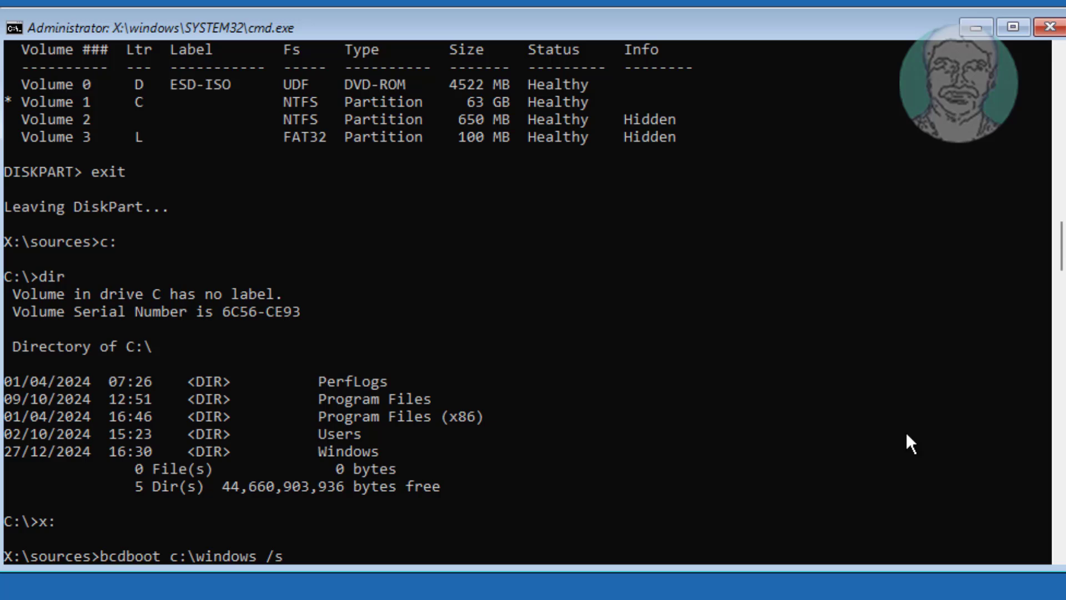
{"action": "type", "text": "l:"}
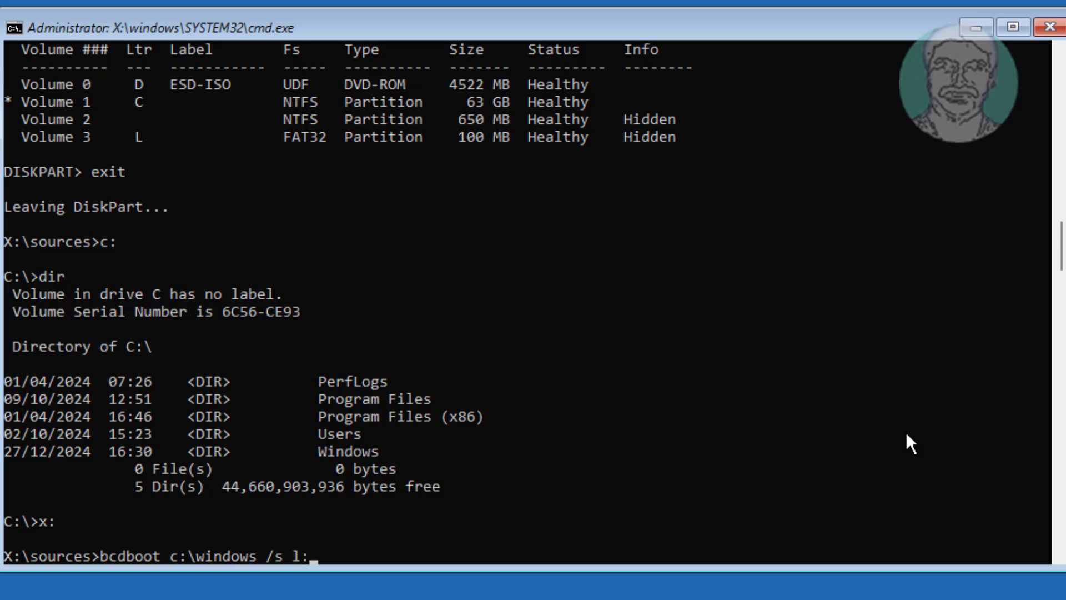
{"action": "type", "text": "/"}
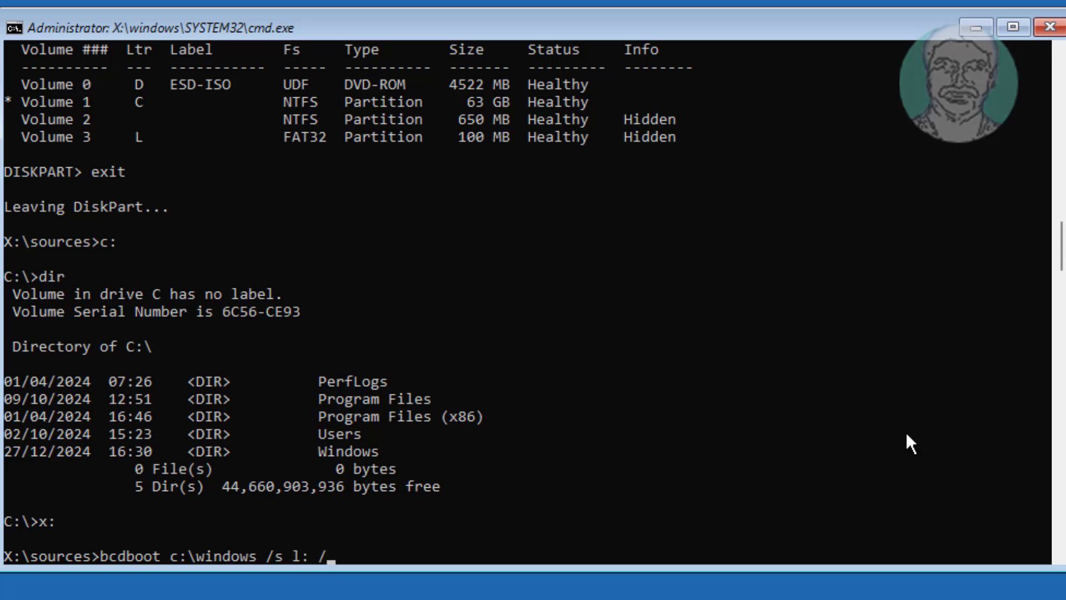
{"action": "type", "text": "f"}
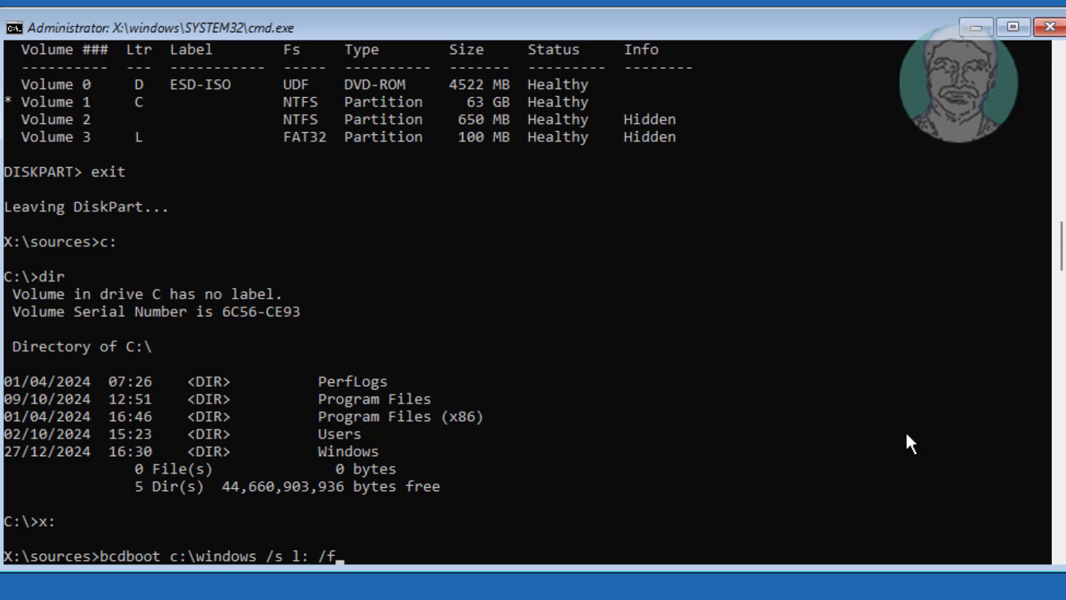
{"action": "type", "text": "uefi"}
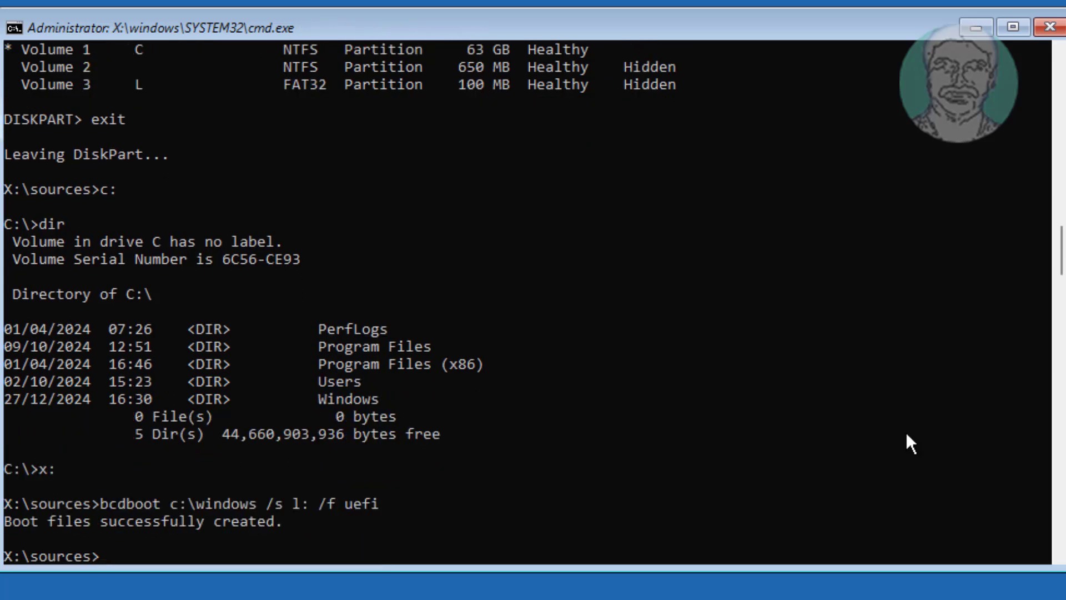
{"action": "type", "text": "b"}
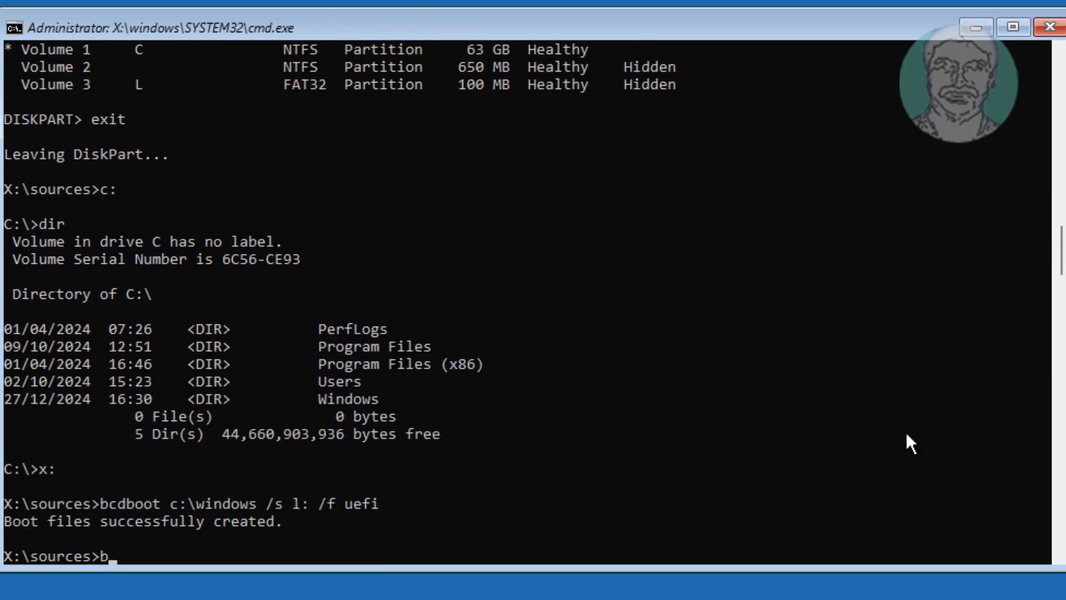
{"action": "key", "text": "backspace"}
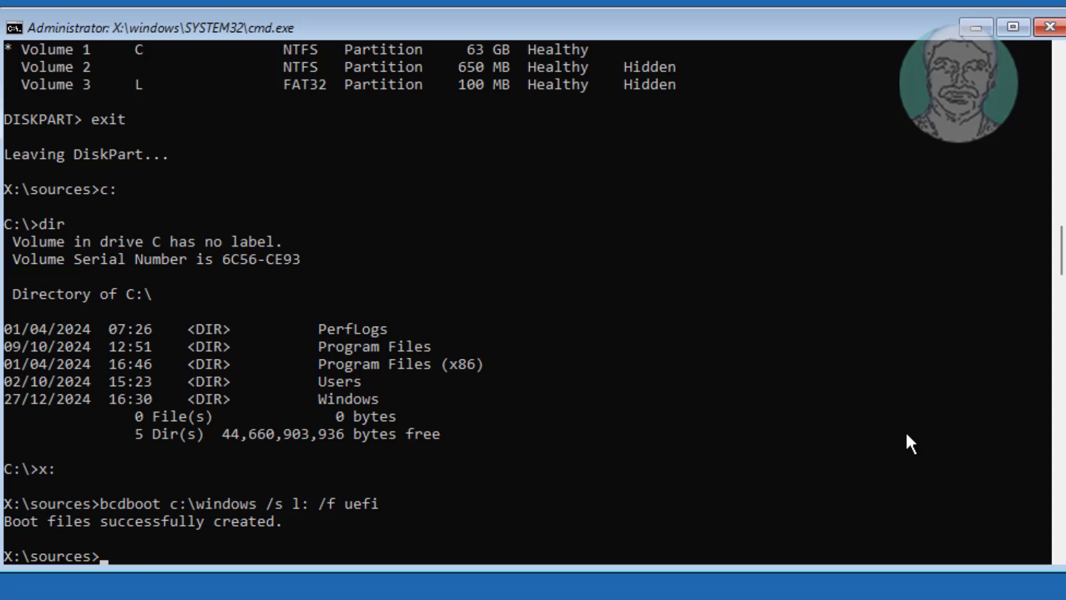
{"action": "type", "text": "bcd"}
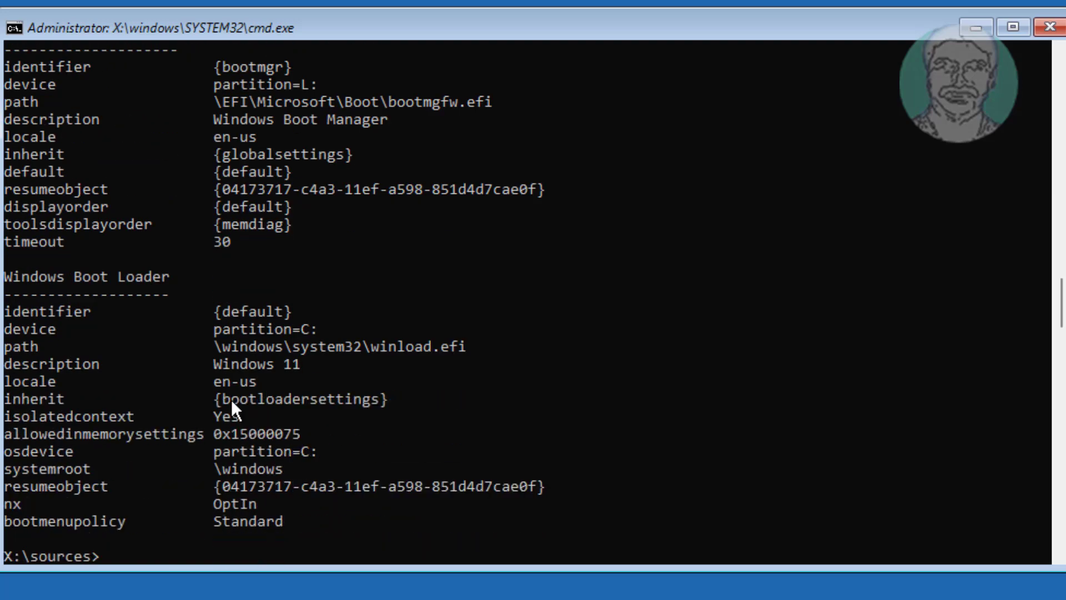
{"action": "mouse_move", "coordinate": [326, 415]}
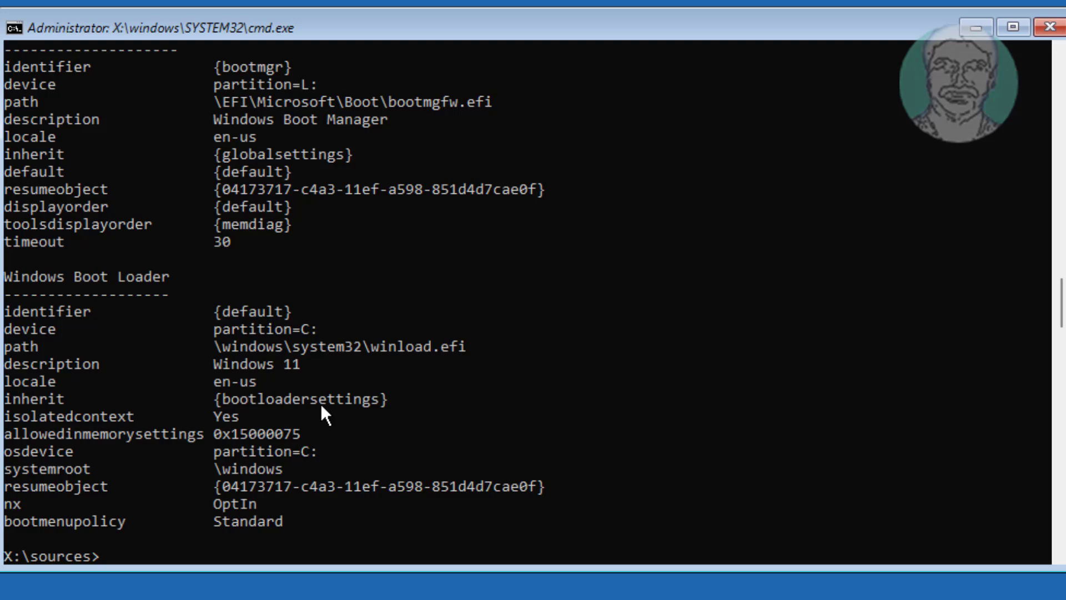
- Run bcdedit to confirm Boot Manager on partition L: and Windows 11 on C:
{"action": "type", "text": "bcdedit"}
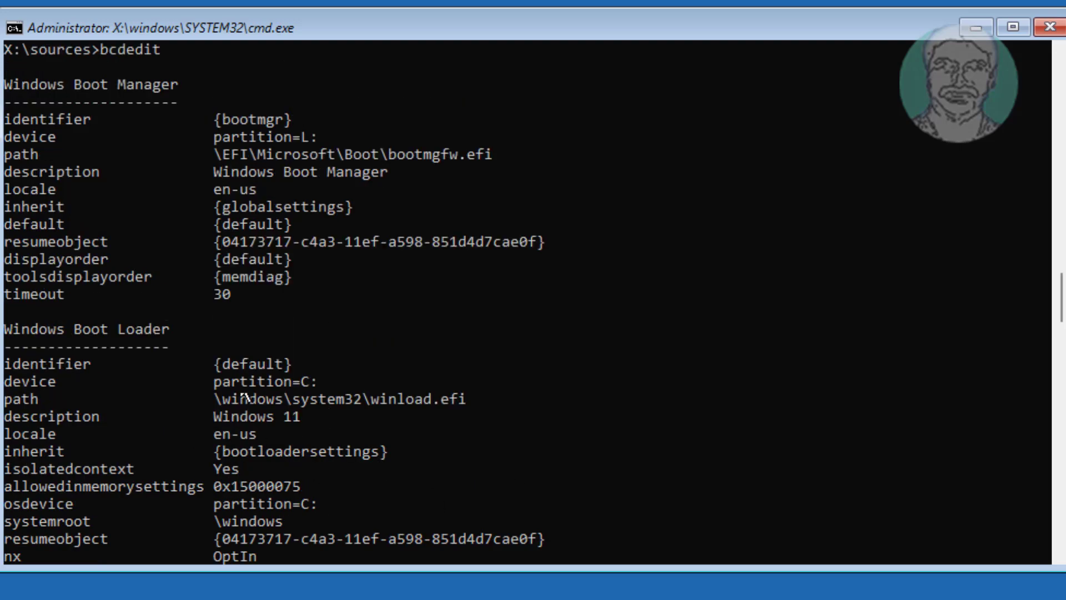